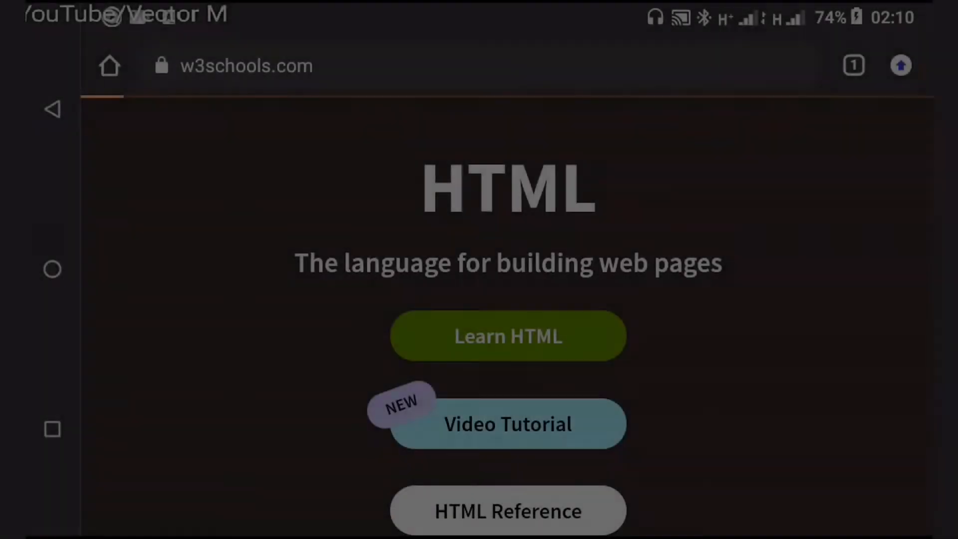
# Step: Go into the Learn HTML tutorial and scroll down to the HTML Quiz Test section
pyautogui.click(507, 335)
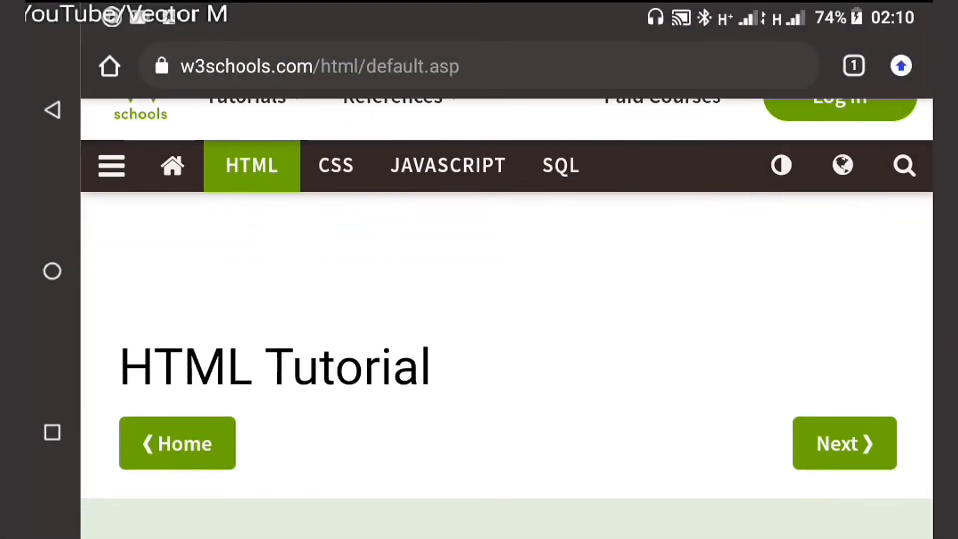
pyautogui.scroll(-3)
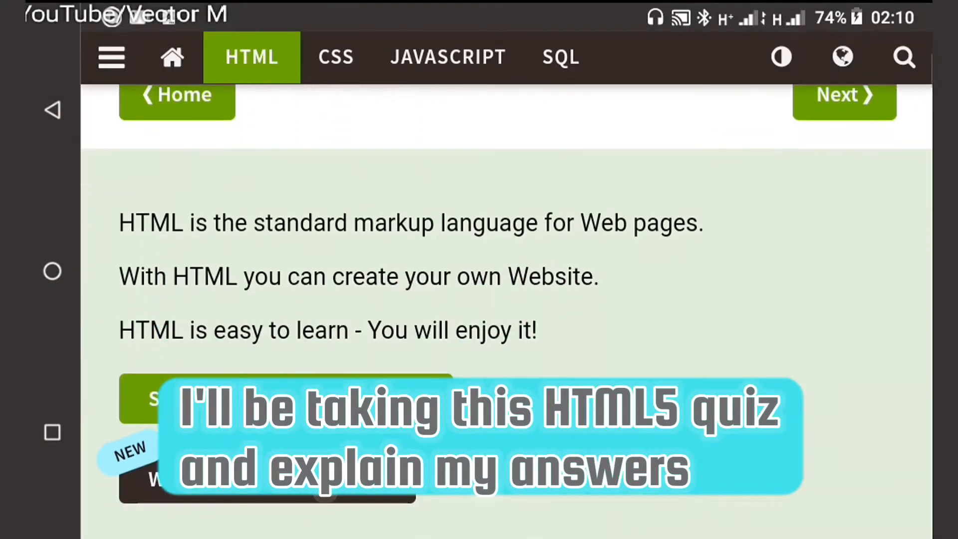
pyautogui.scroll(-3)
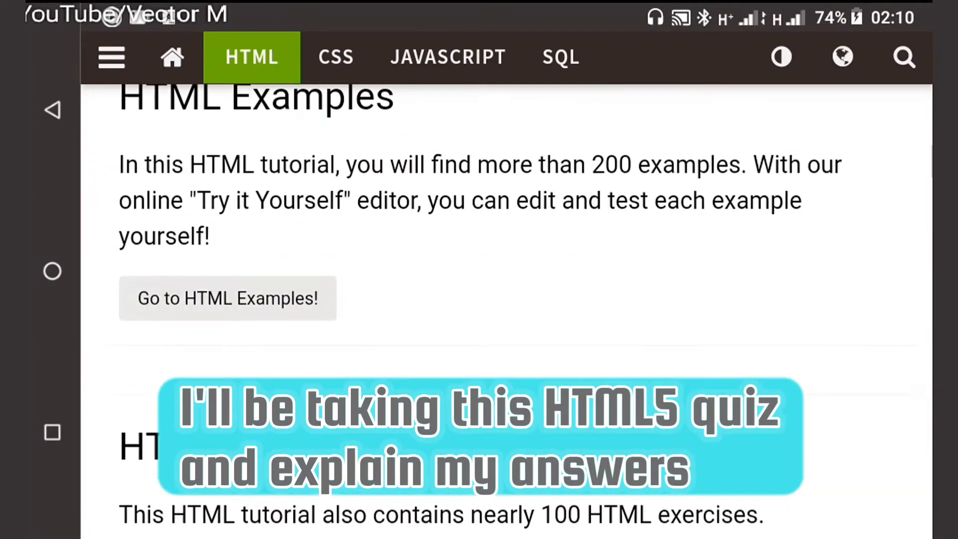
pyautogui.scroll(-3)
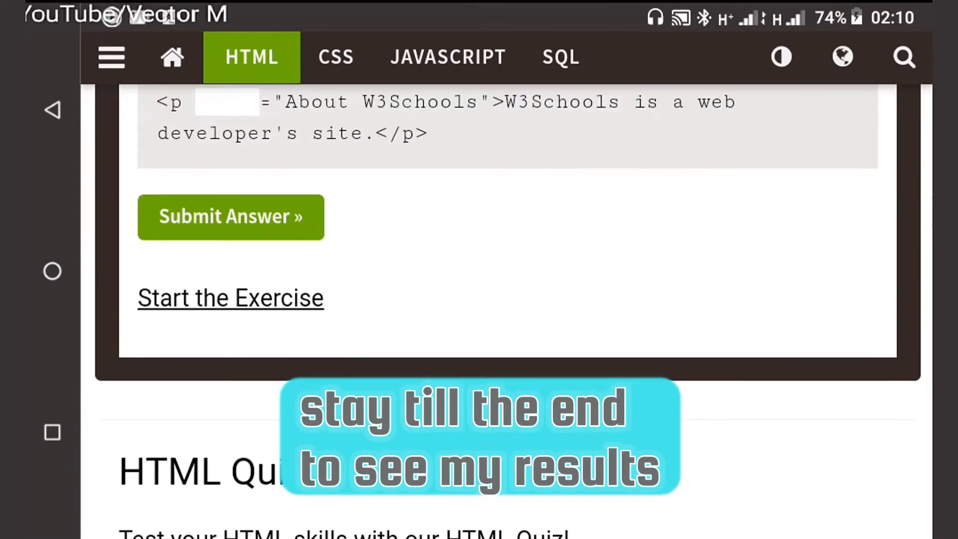
pyautogui.scroll(-3)
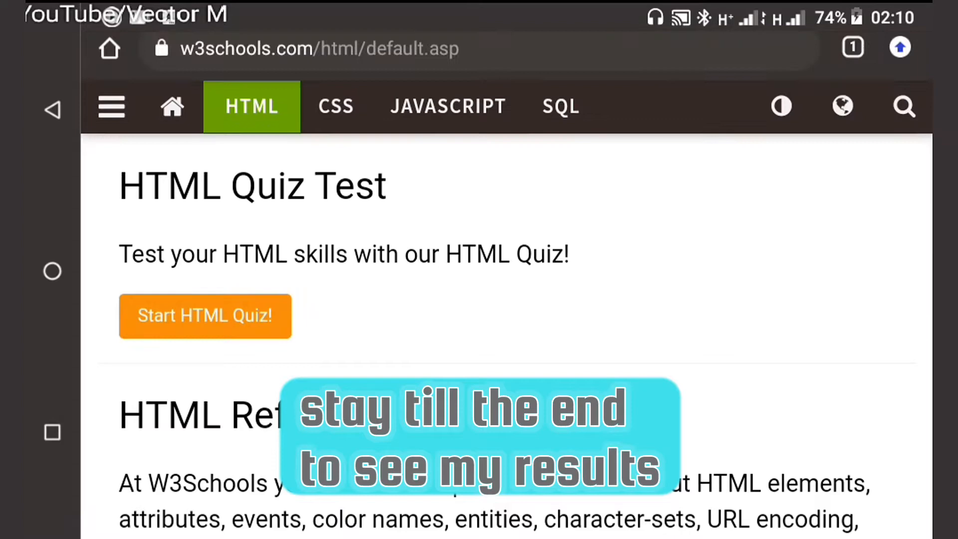
# Step: Enter the HTML Quiz introduction page and scroll down to the Start the Quiz option
pyautogui.click(205, 316)
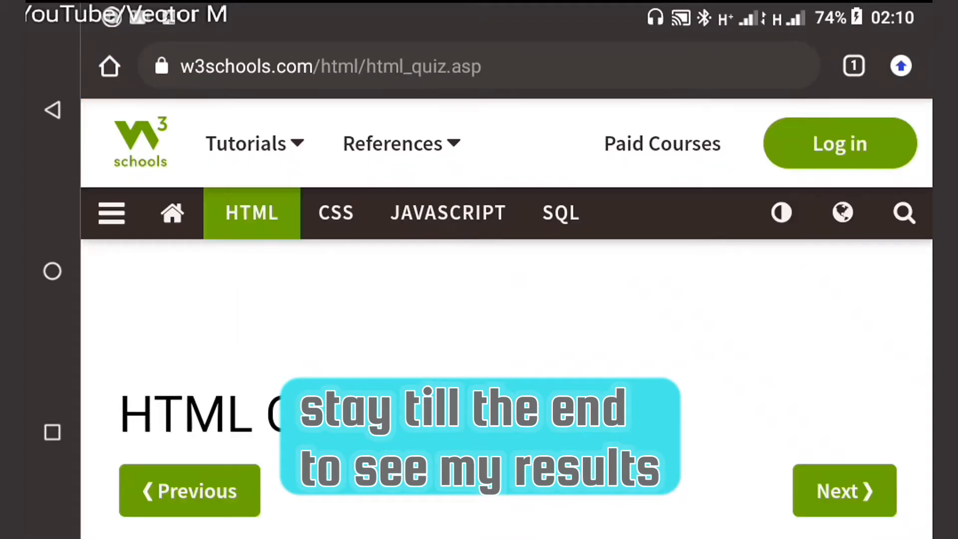
pyautogui.scroll(-3)
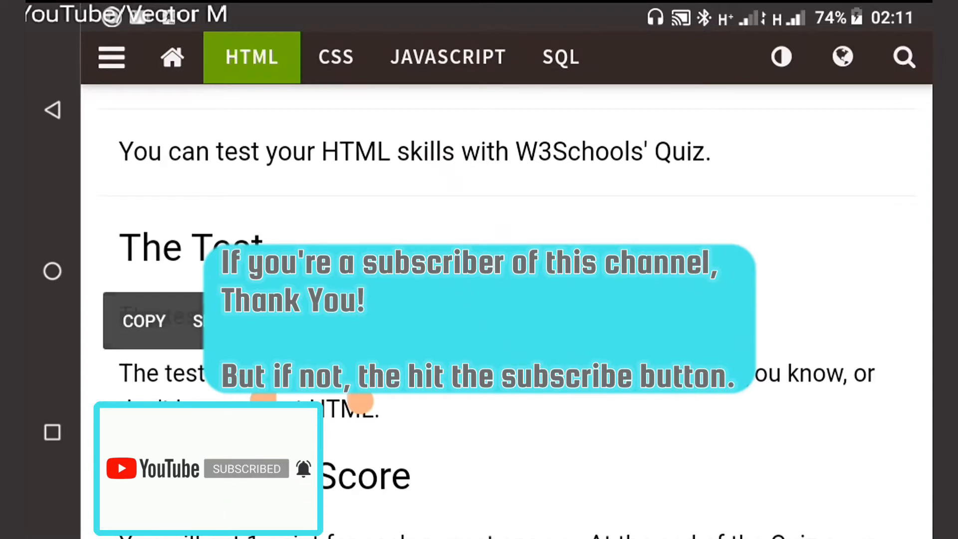
pyautogui.scroll(-3)
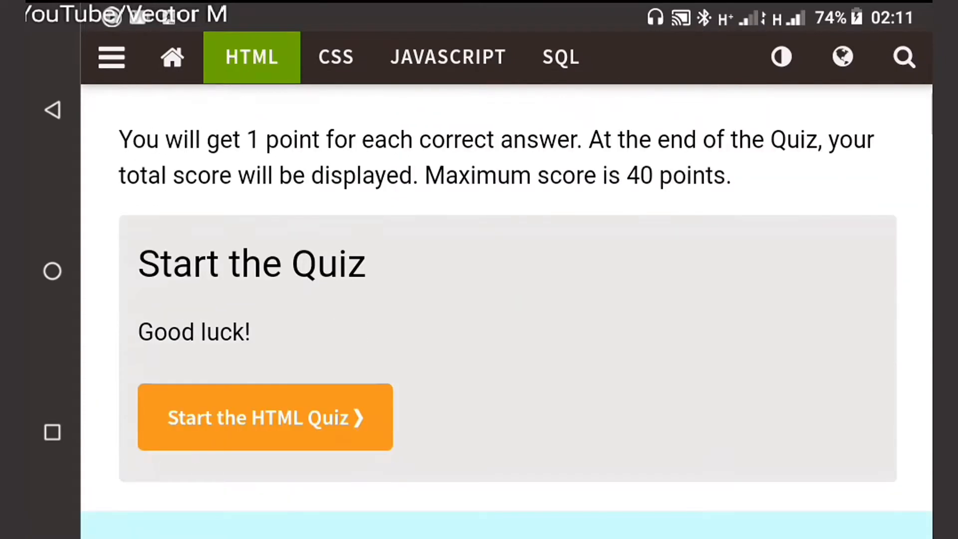
pyautogui.scroll(-3)
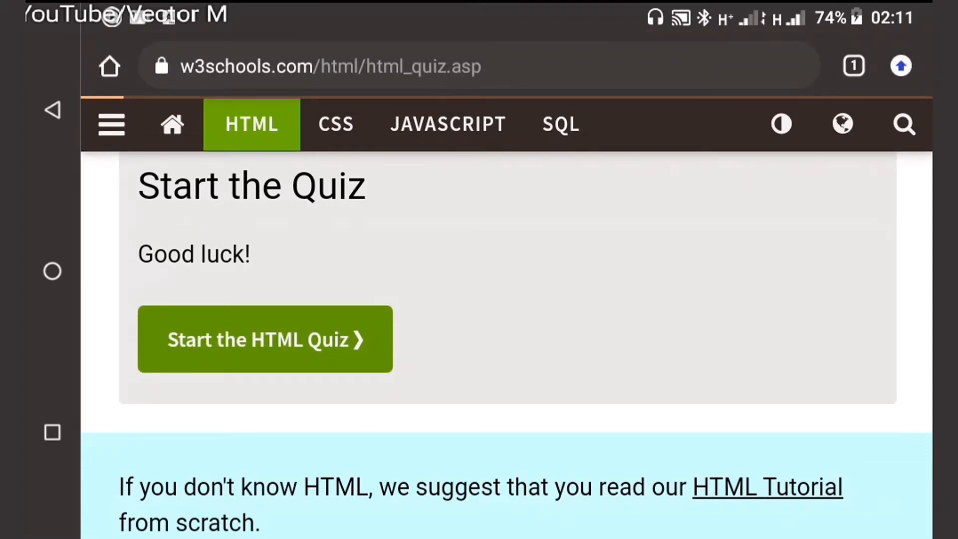
# Step: Begin the quiz and submit Hyper Text Markup Language for question 1, reaching question 2
pyautogui.click(264, 339)
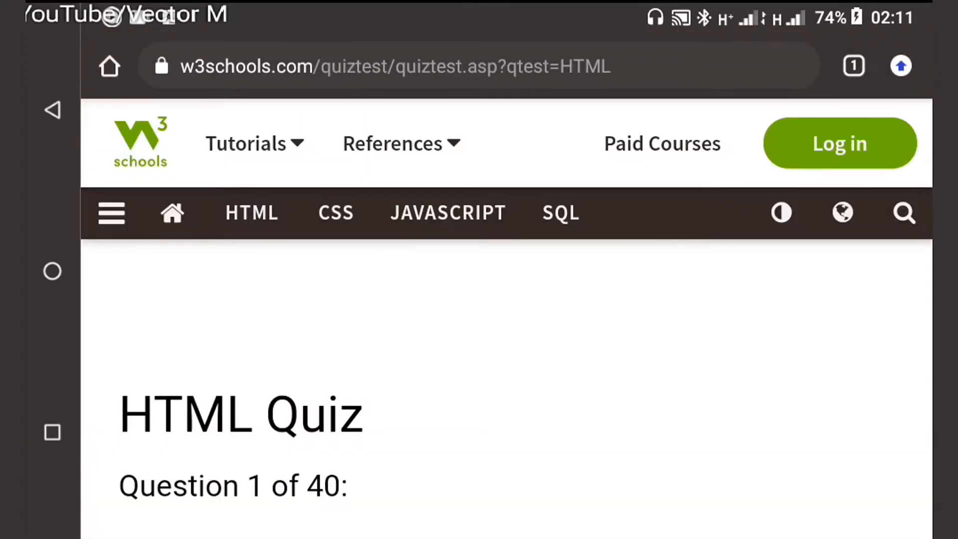
pyautogui.scroll(-3)
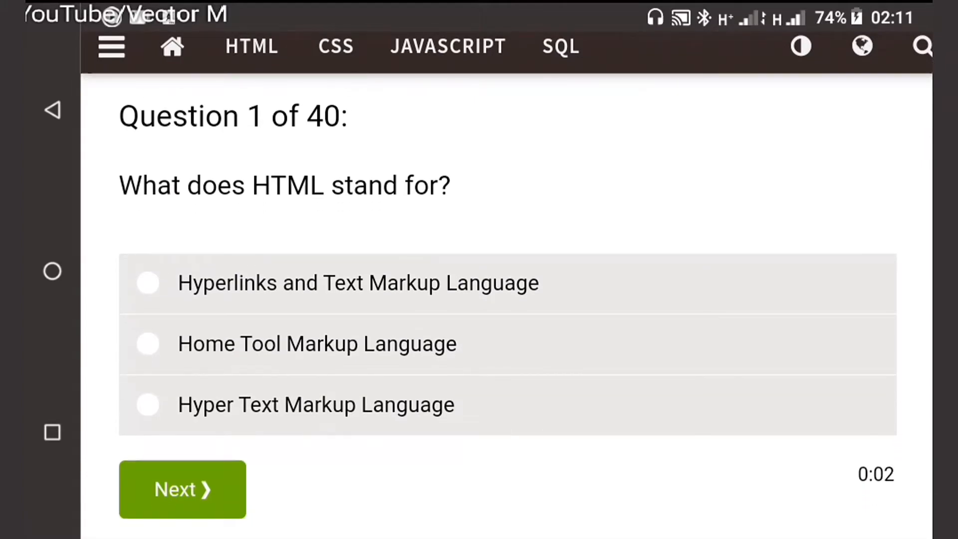
pyautogui.click(148, 282)
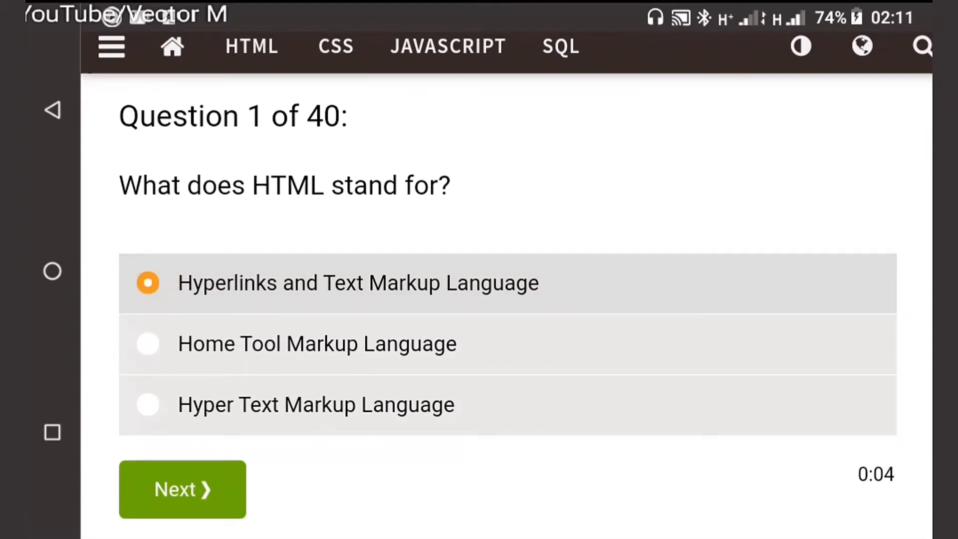
pyautogui.click(148, 344)
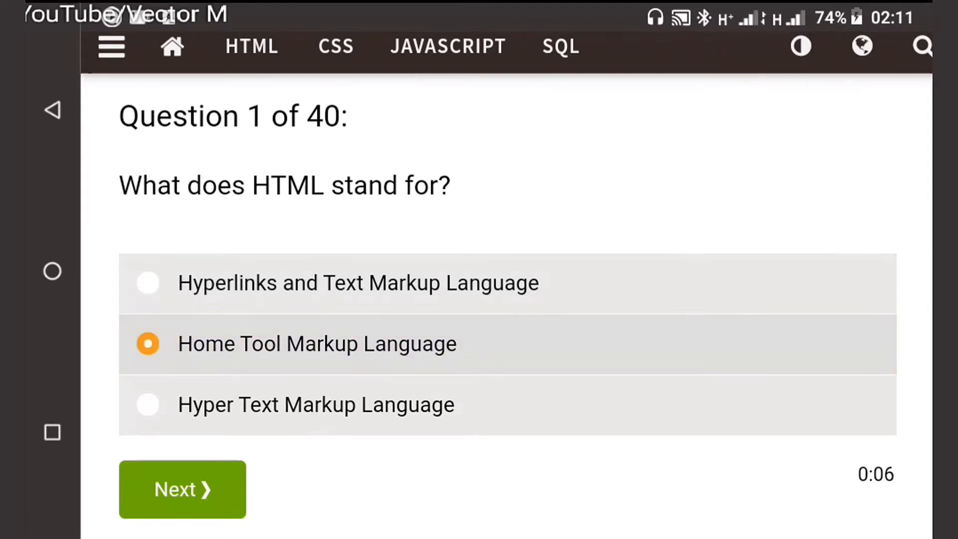
pyautogui.click(148, 404)
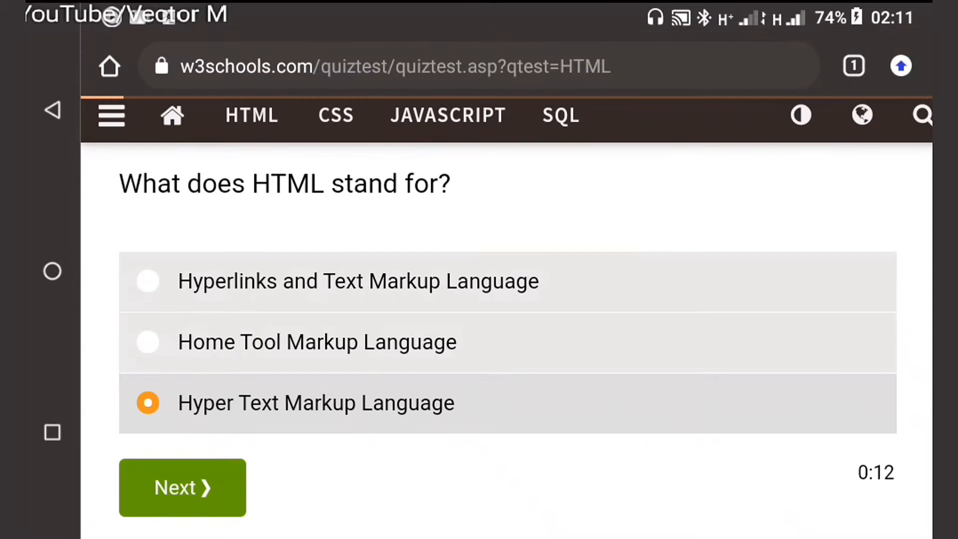
pyautogui.click(182, 486)
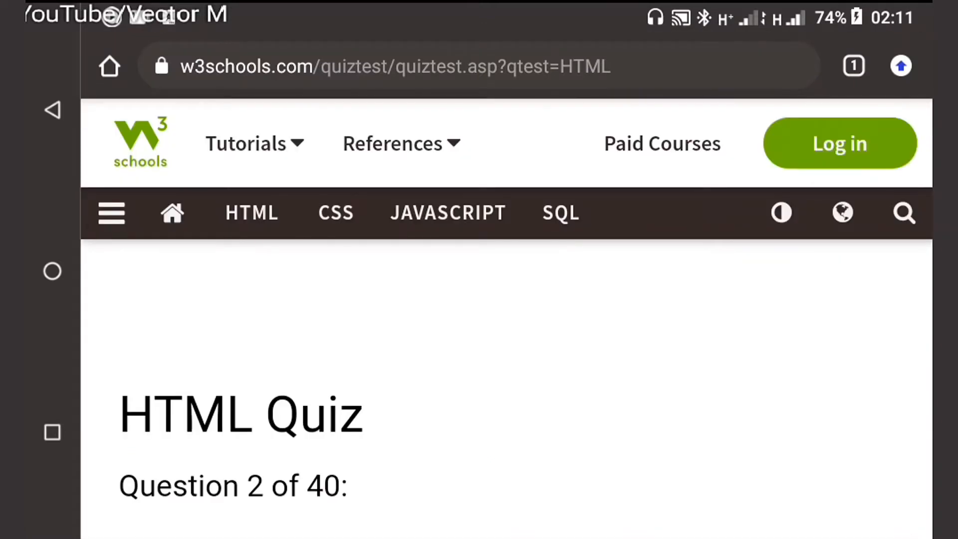
# Step: Submit The World Wide Web Consortium, <h1> as largest heading and <br> for line break, reaching question 5
pyautogui.scroll(-3)
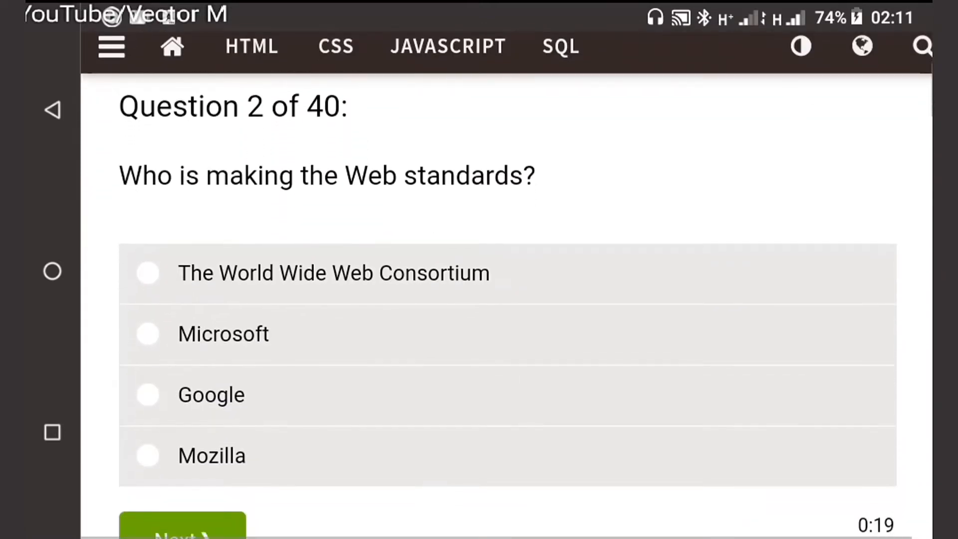
pyautogui.click(147, 272)
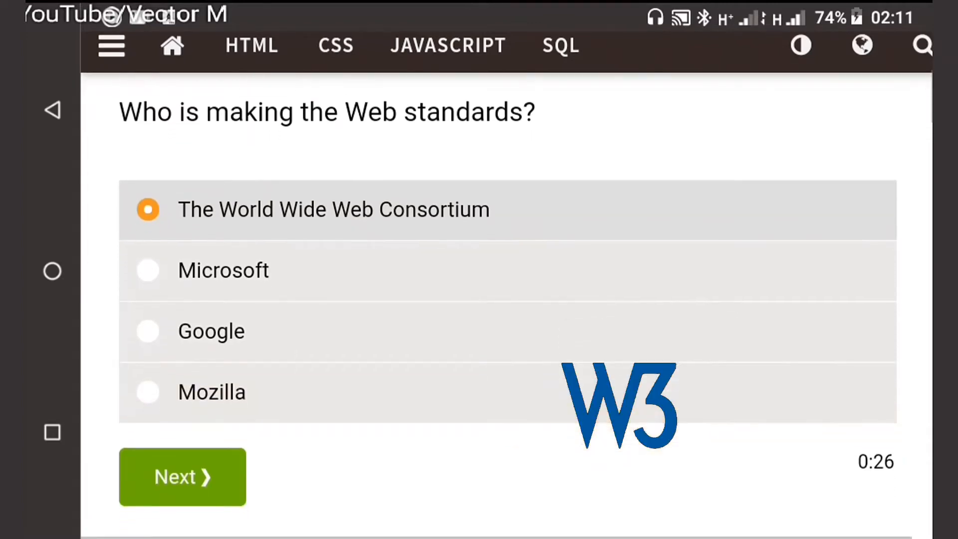
pyautogui.scroll(-3)
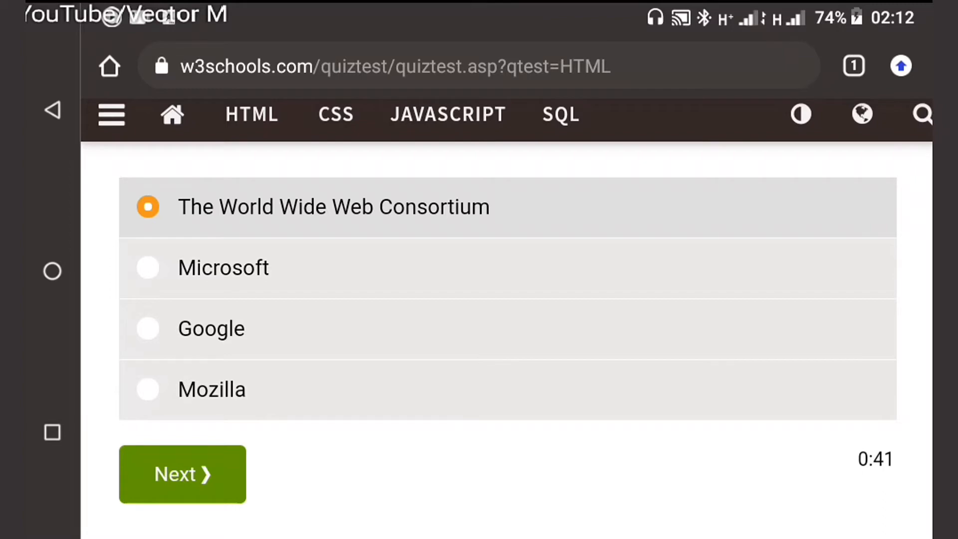
pyautogui.click(181, 474)
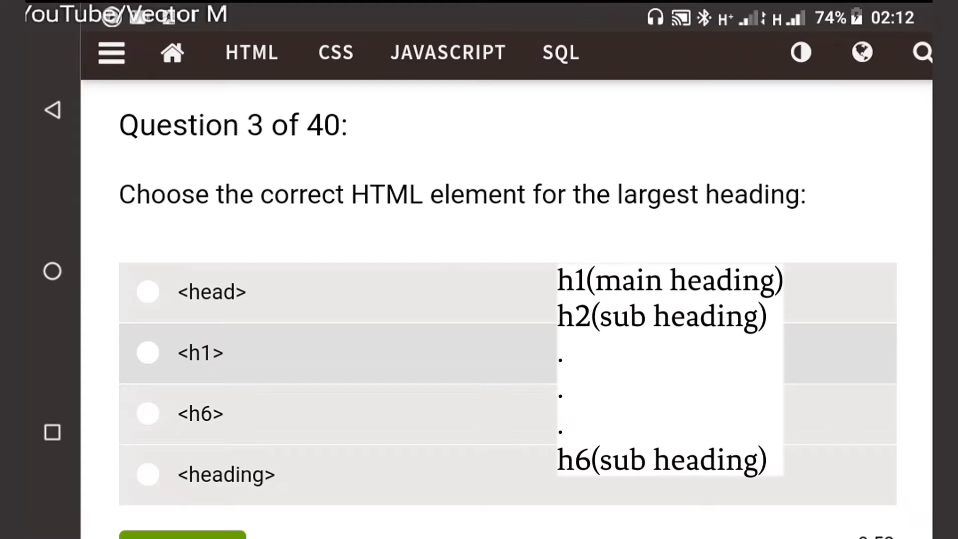
pyautogui.click(148, 352)
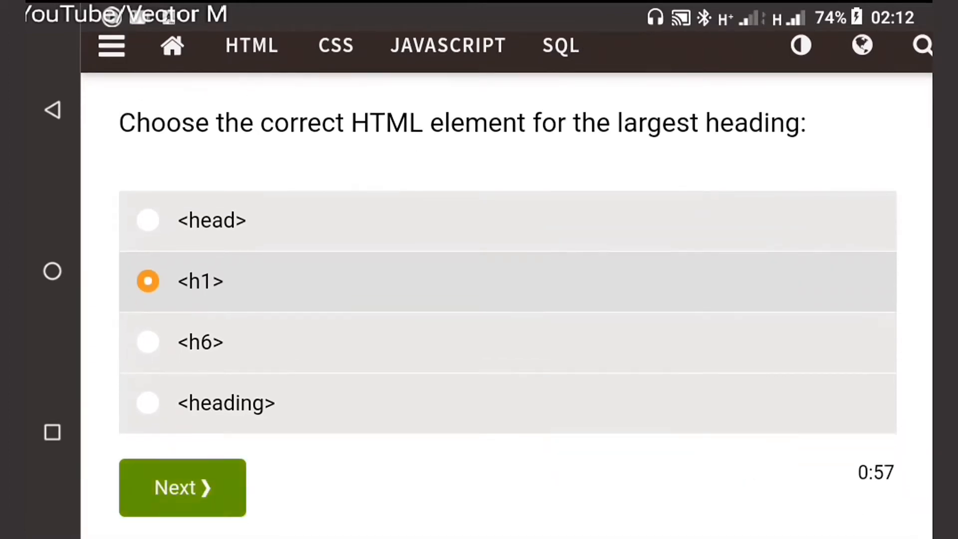
pyautogui.click(181, 487)
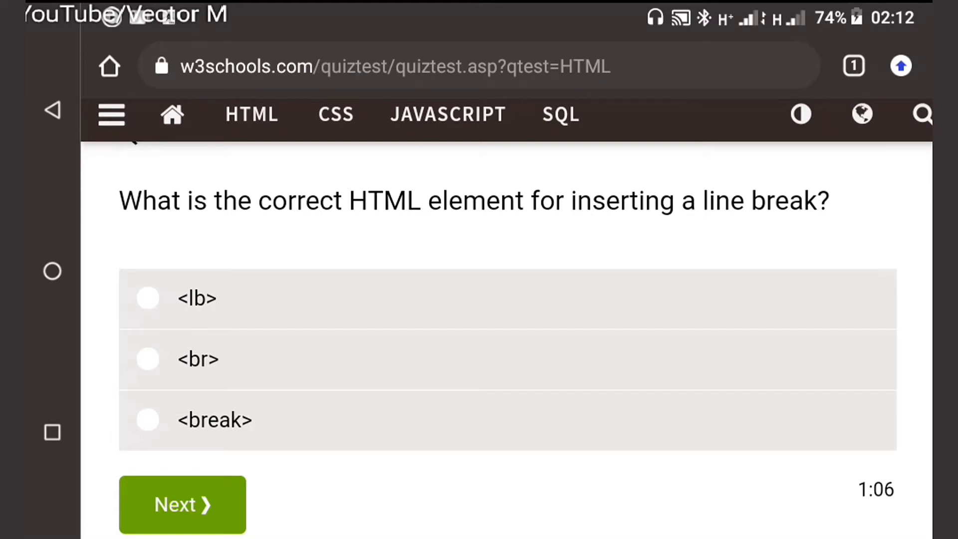
pyautogui.click(148, 358)
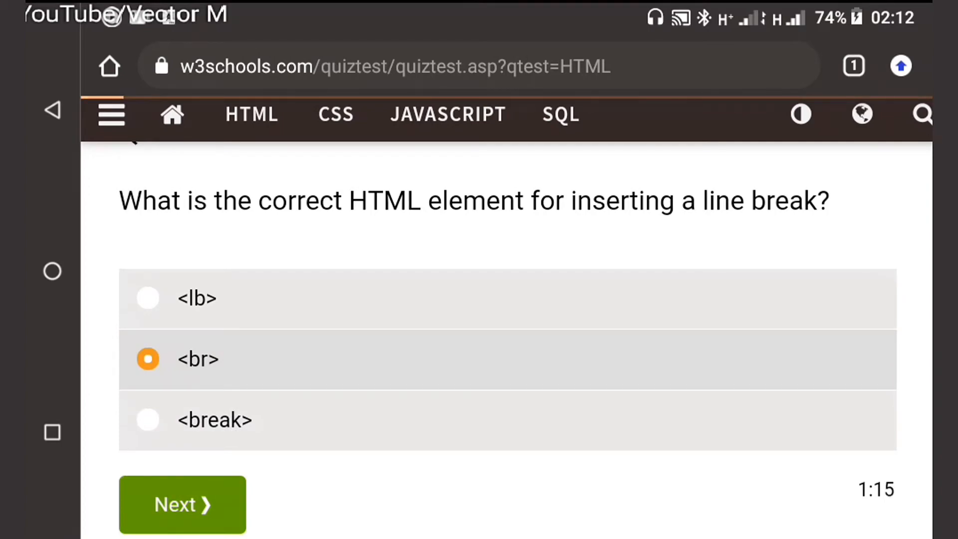
pyautogui.click(182, 504)
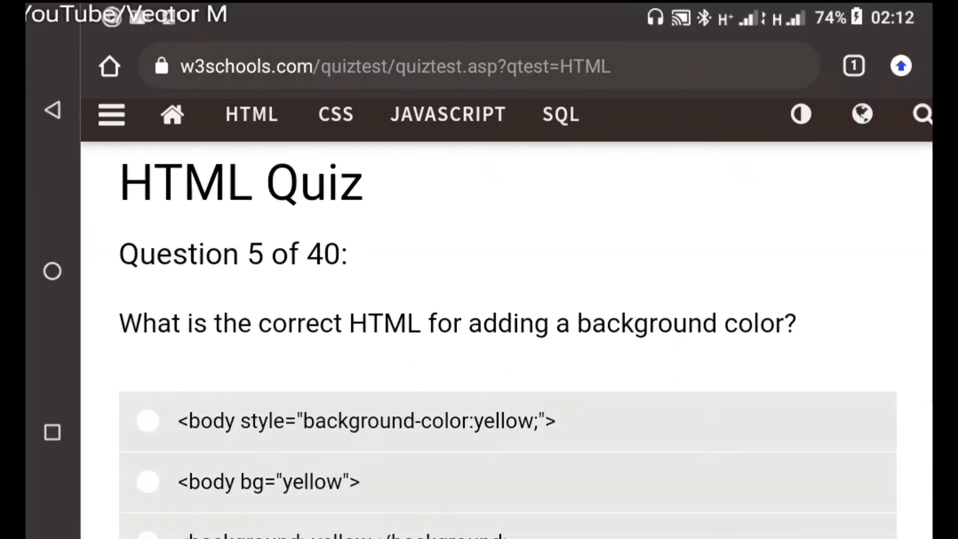
# Step: Submit <background>yellow</background> for question 5 and <strong> for important text on question 6
pyautogui.scroll(-3)
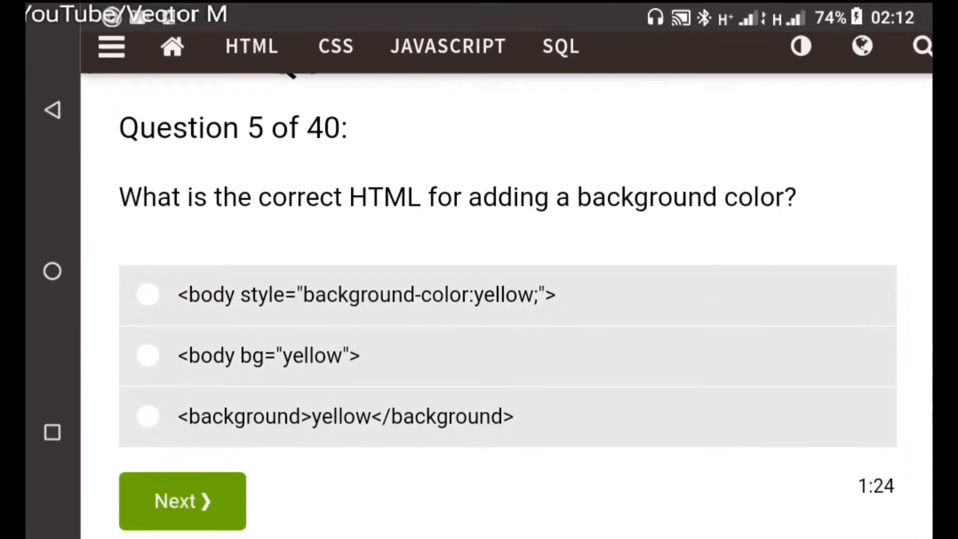
pyautogui.click(147, 293)
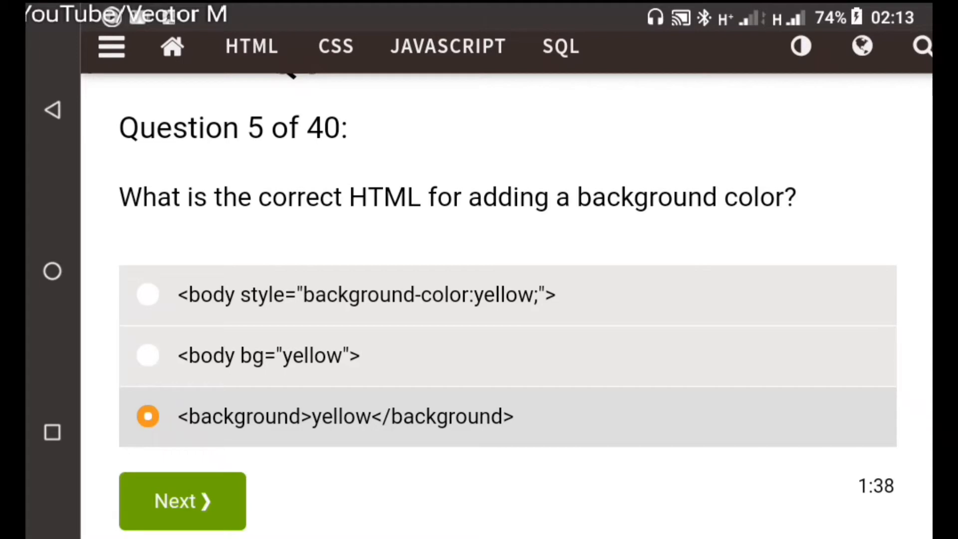
pyautogui.click(181, 500)
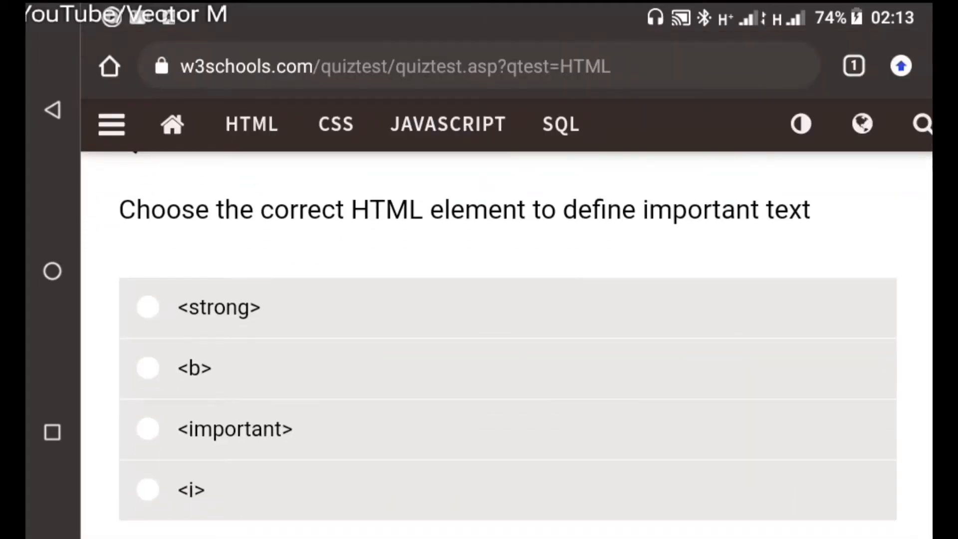
pyautogui.click(148, 306)
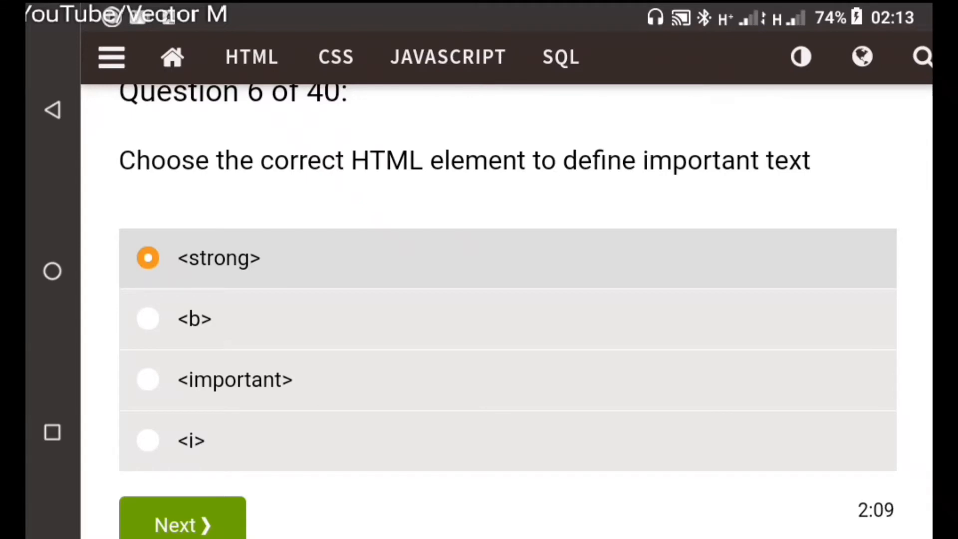
pyautogui.click(181, 524)
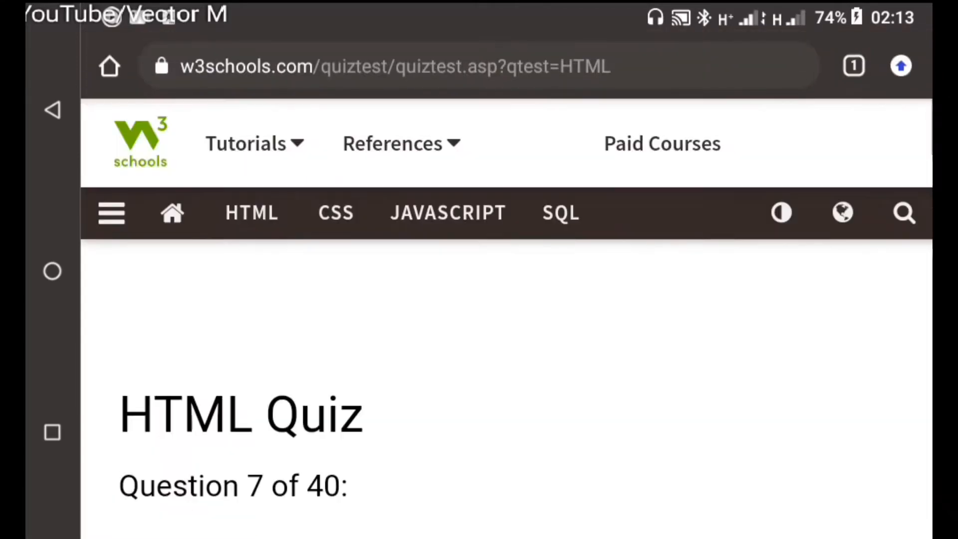
# Step: Submit <em> for emphasized text on question 7
pyautogui.scroll(-3)
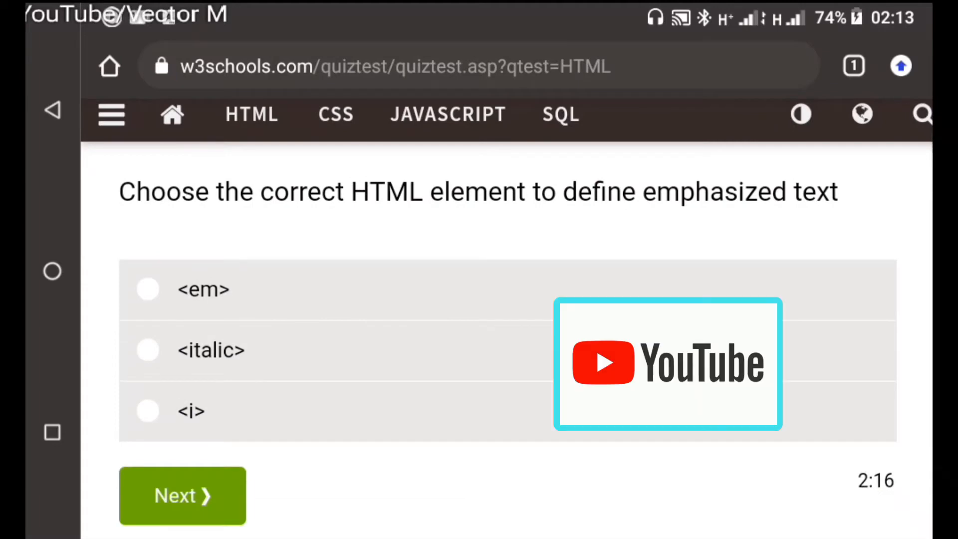
pyautogui.click(148, 290)
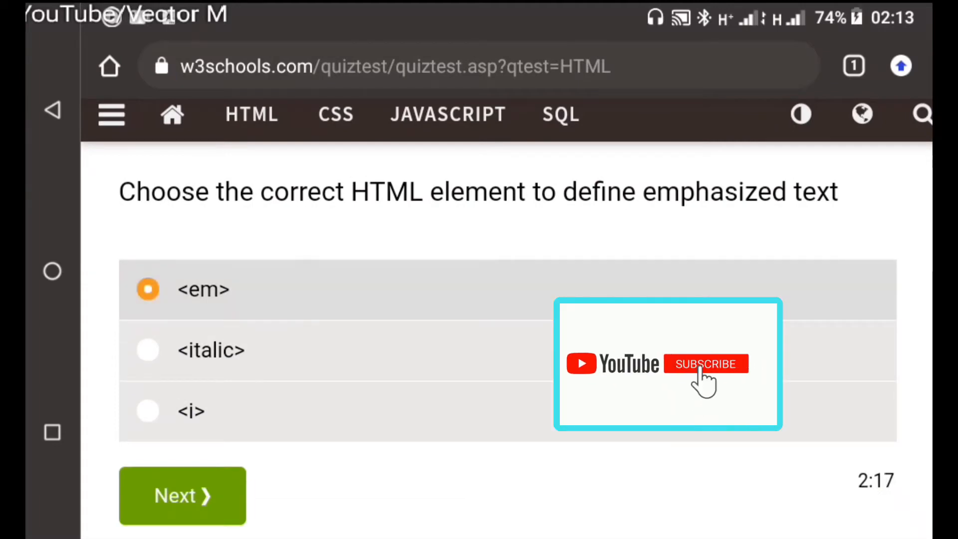
pyautogui.click(706, 363)
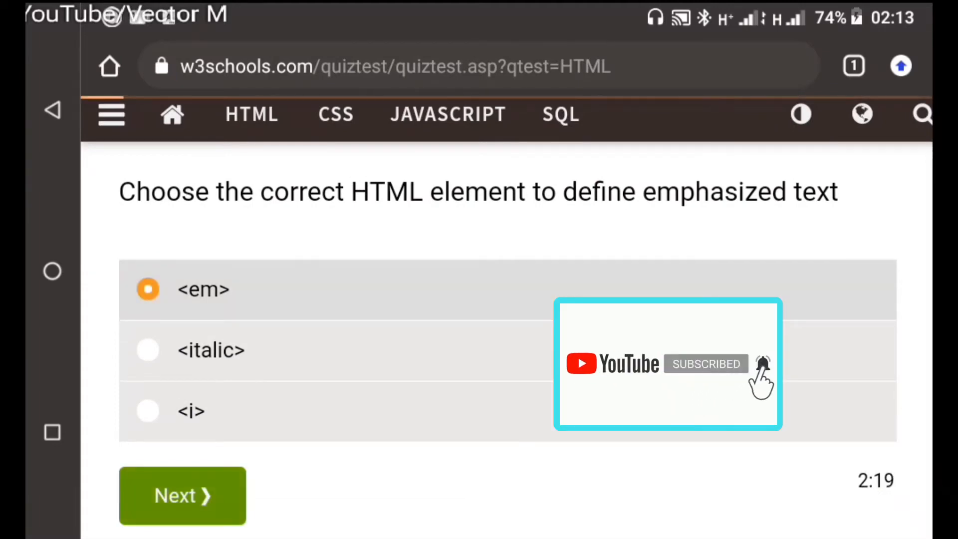
pyautogui.click(182, 496)
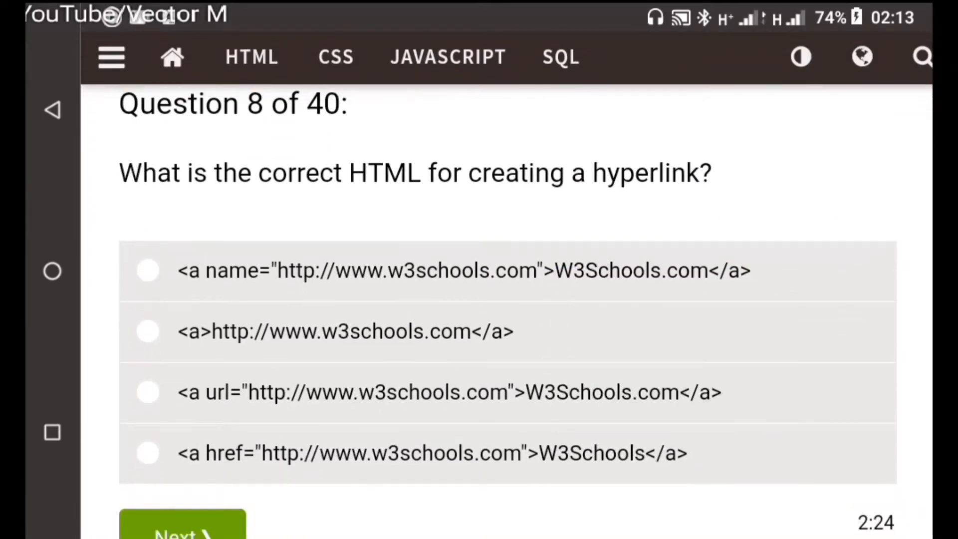
pyautogui.click(148, 270)
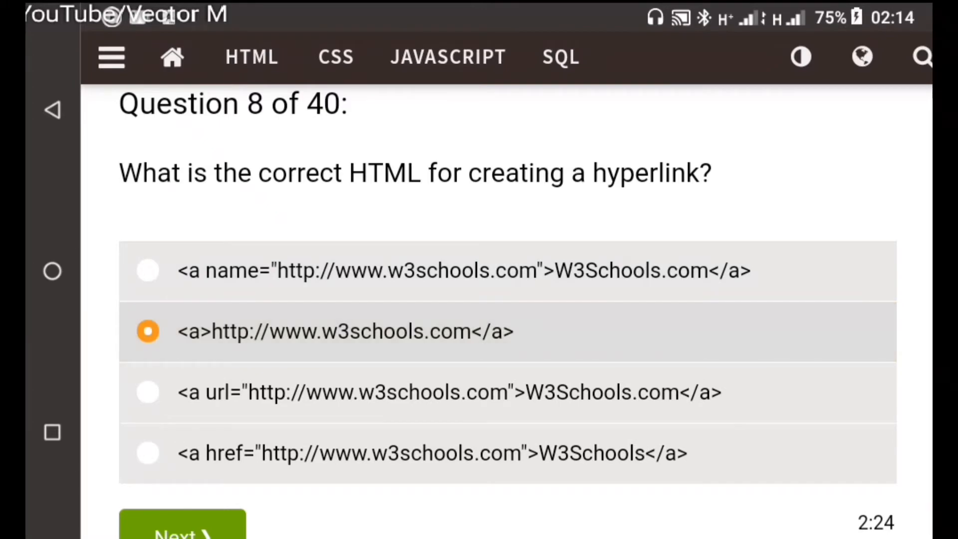
pyautogui.click(148, 391)
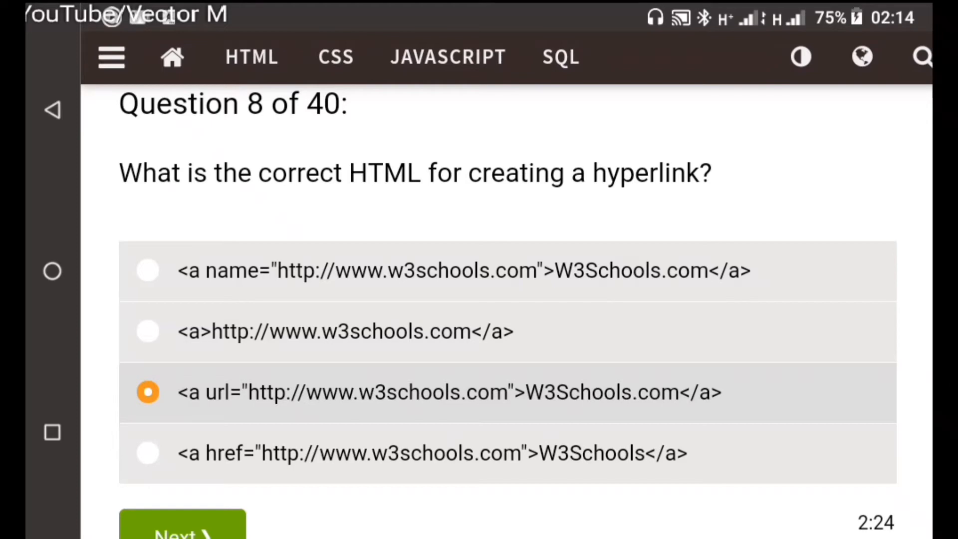
pyautogui.click(148, 452)
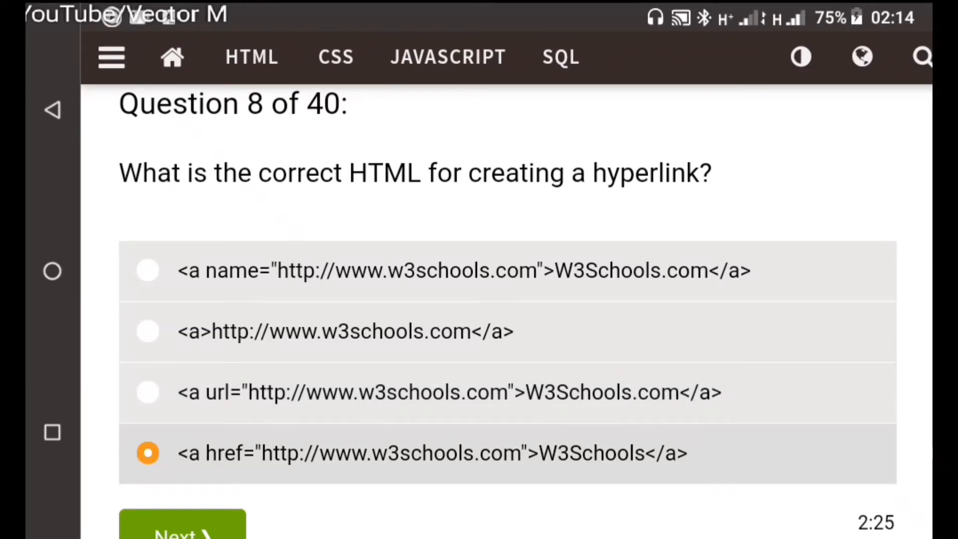
pyautogui.click(181, 529)
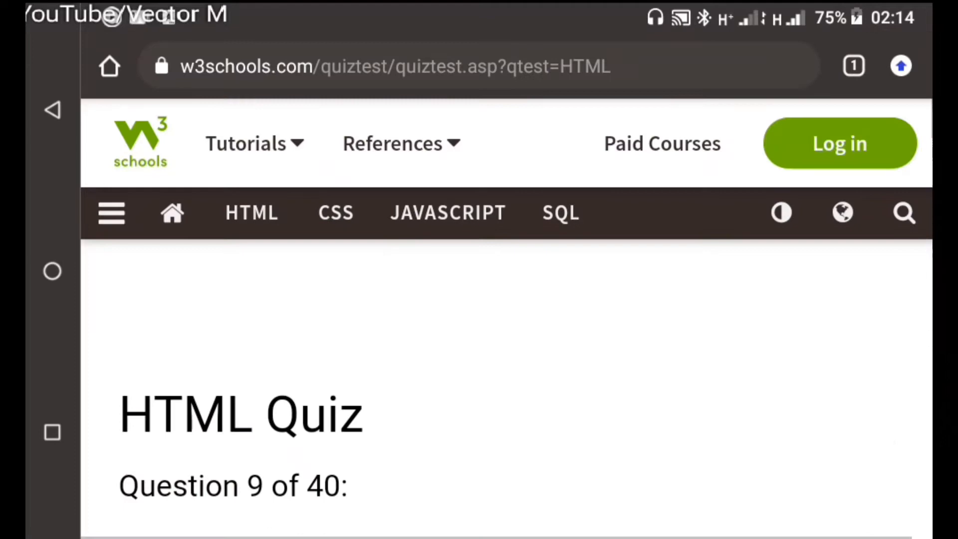
# Step: Submit target="_blank" for the new-tab link and <table><tr><td> for table elements, reaching question 12
pyautogui.scroll(-3)
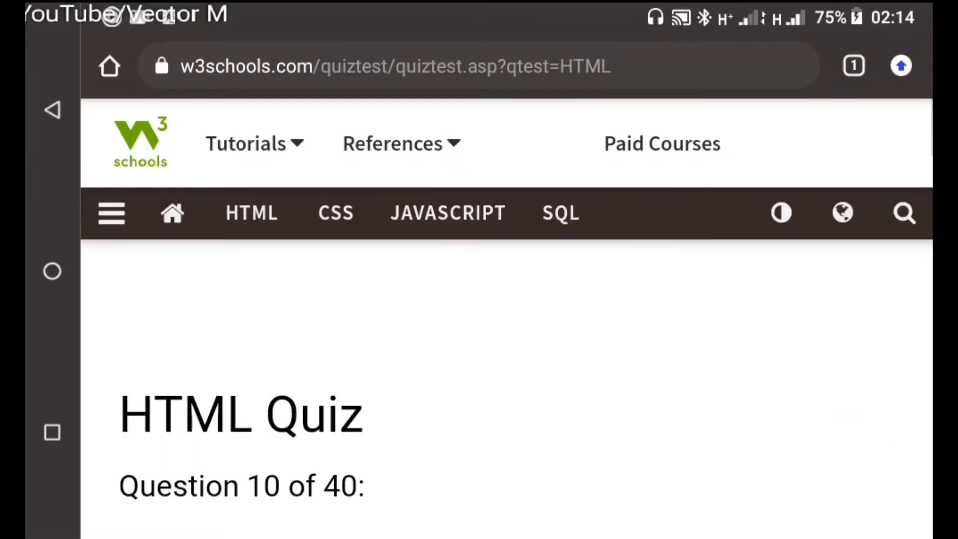
pyautogui.scroll(-3)
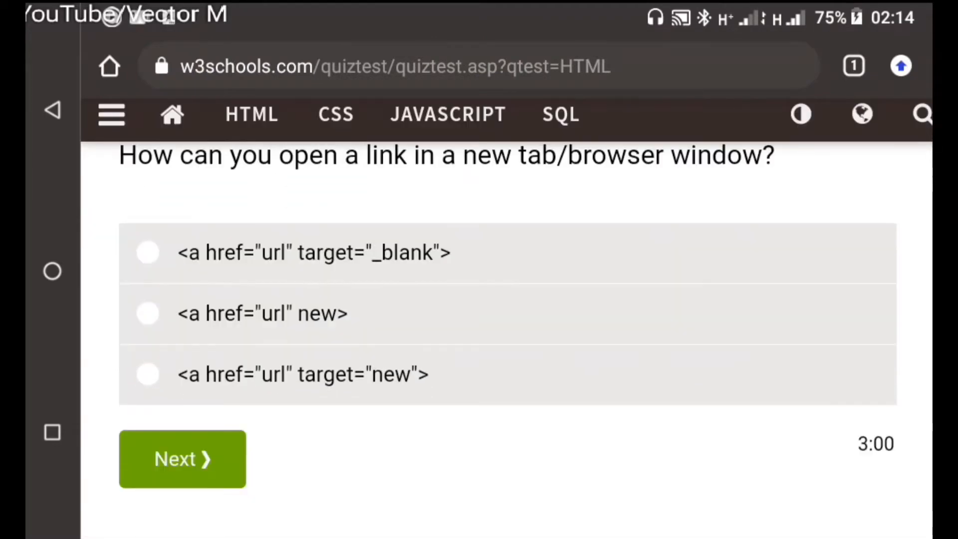
pyautogui.click(148, 252)
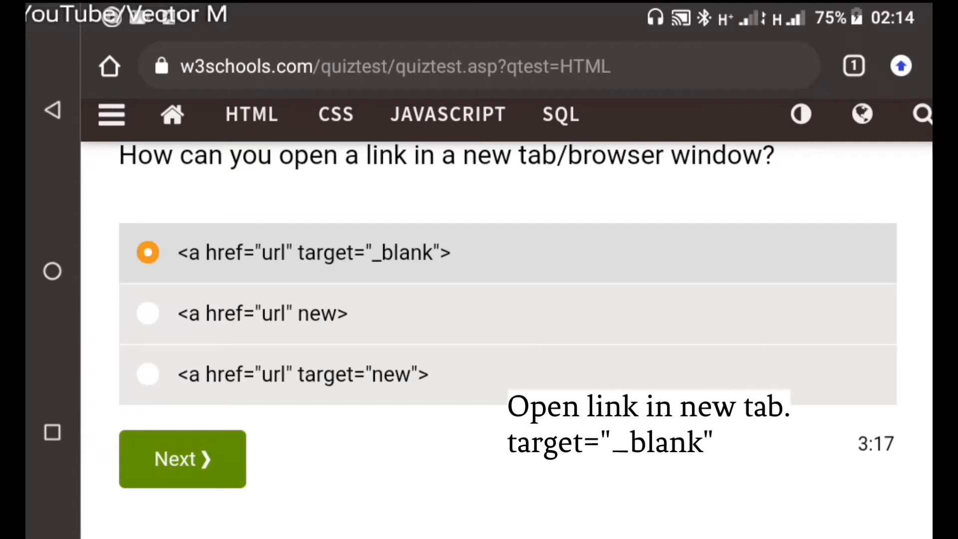
pyautogui.click(182, 458)
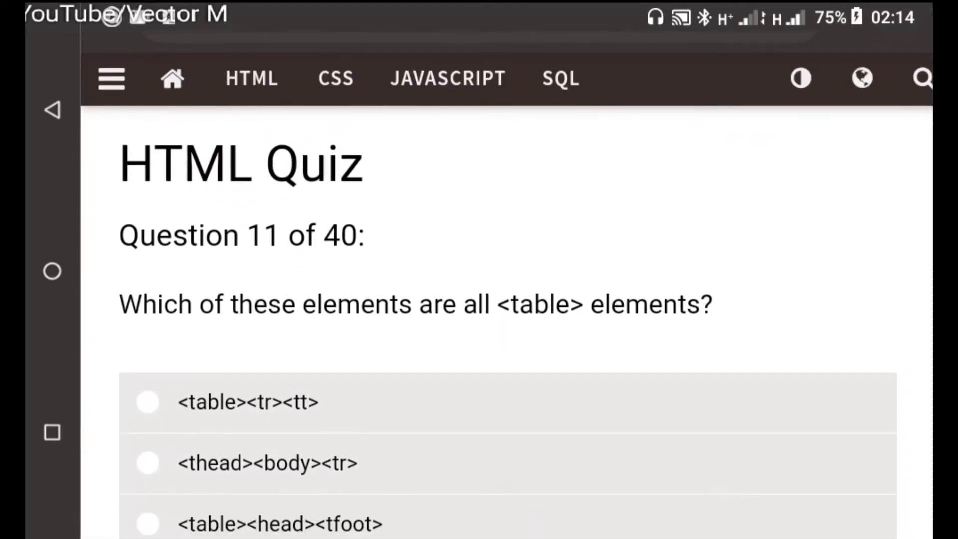
pyautogui.scroll(-3)
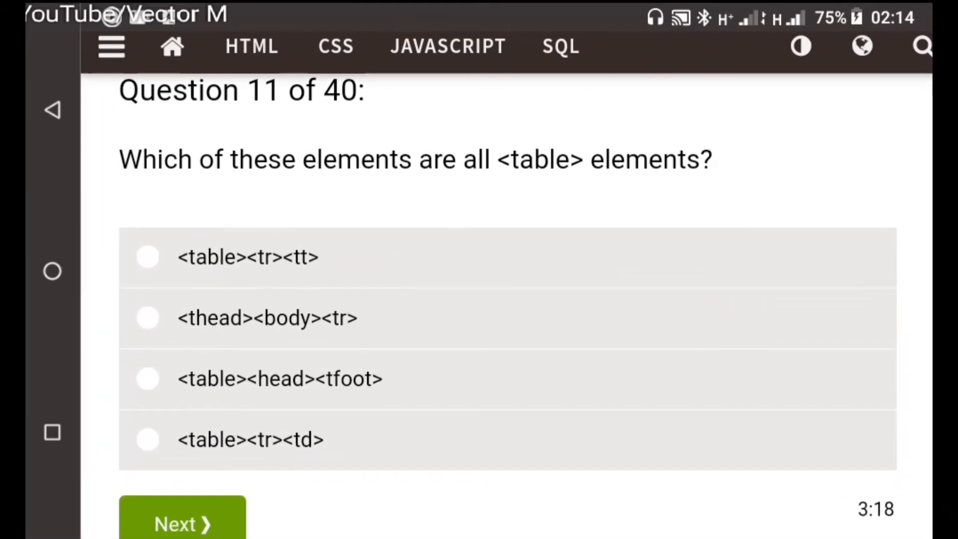
pyautogui.click(147, 256)
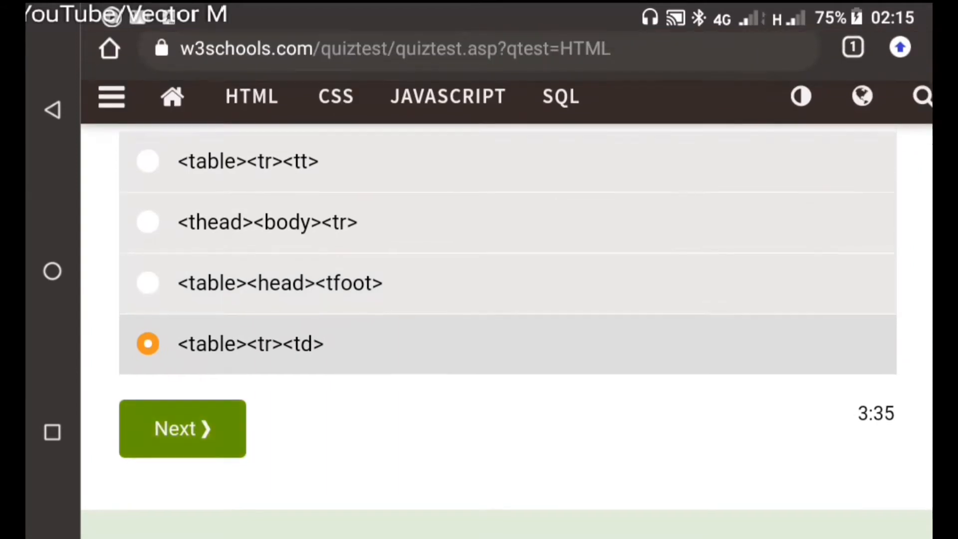
pyautogui.click(181, 428)
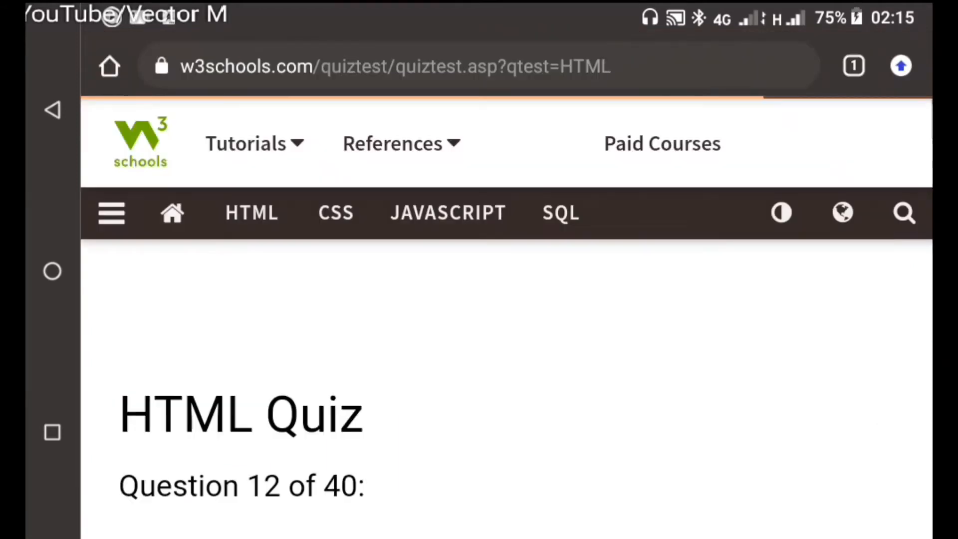
# Step: Submit False for the inline-elements question and pick an answer for the numbered-list question
pyautogui.scroll(-3)
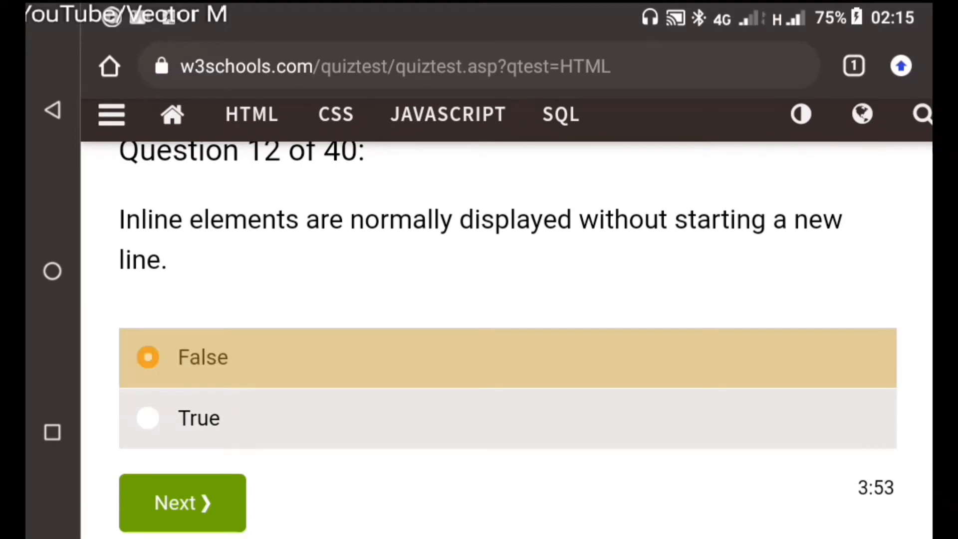
pyautogui.click(181, 501)
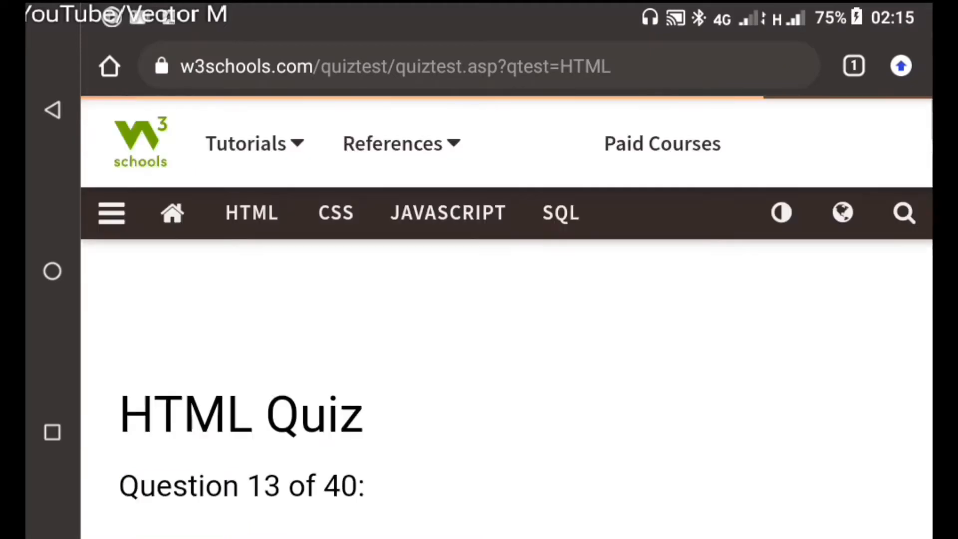
pyautogui.scroll(-3)
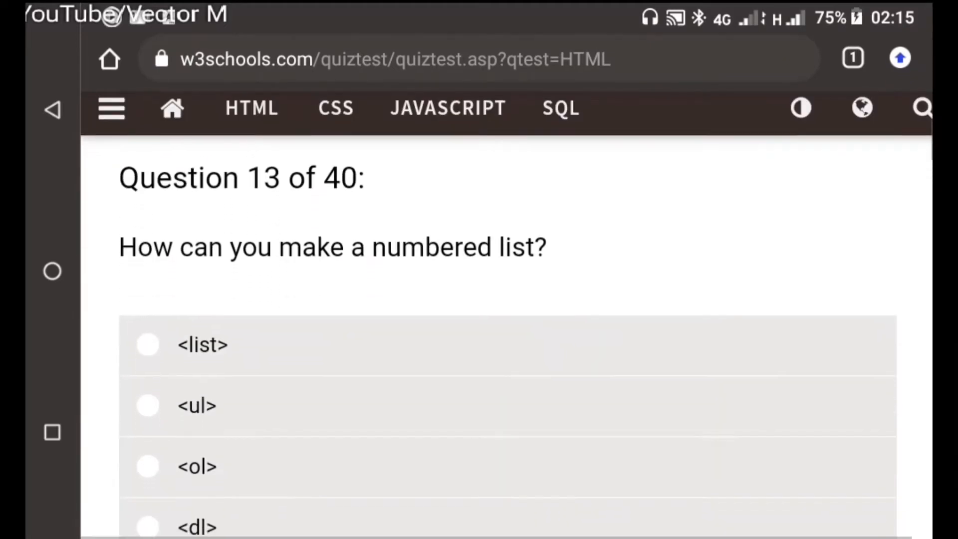
pyautogui.scroll(3)
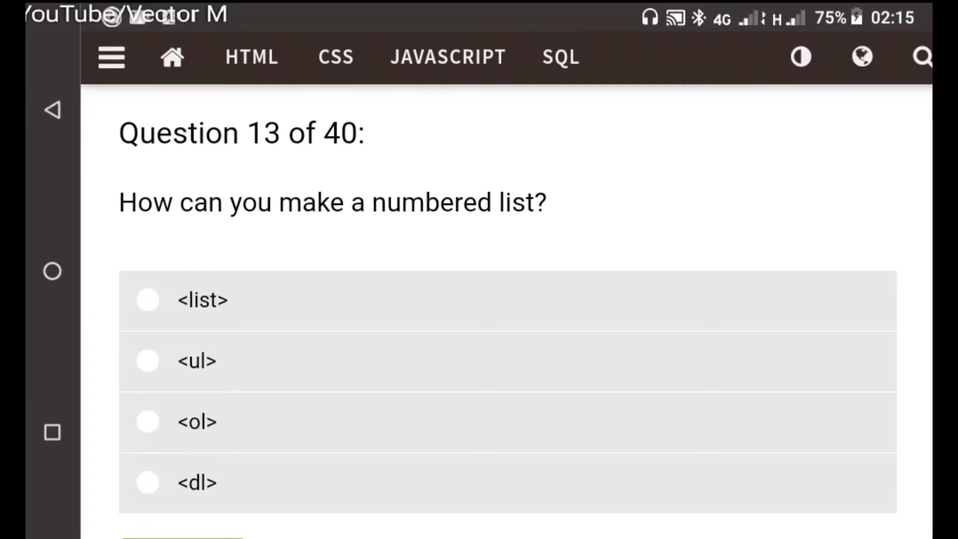
pyautogui.click(147, 301)
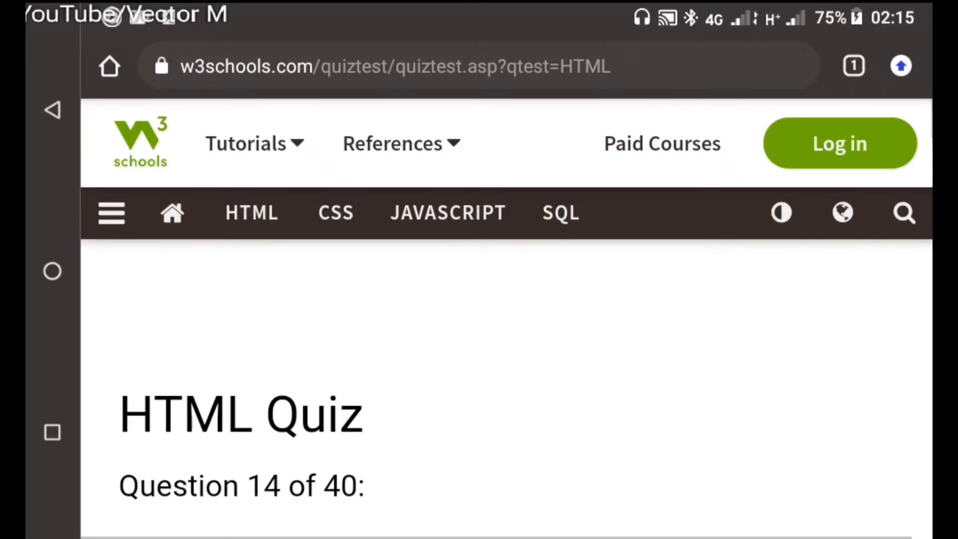
# Step: Submit <ul> for the bulleted list and <input type="check"> for the checkbox question
pyautogui.scroll(-3)
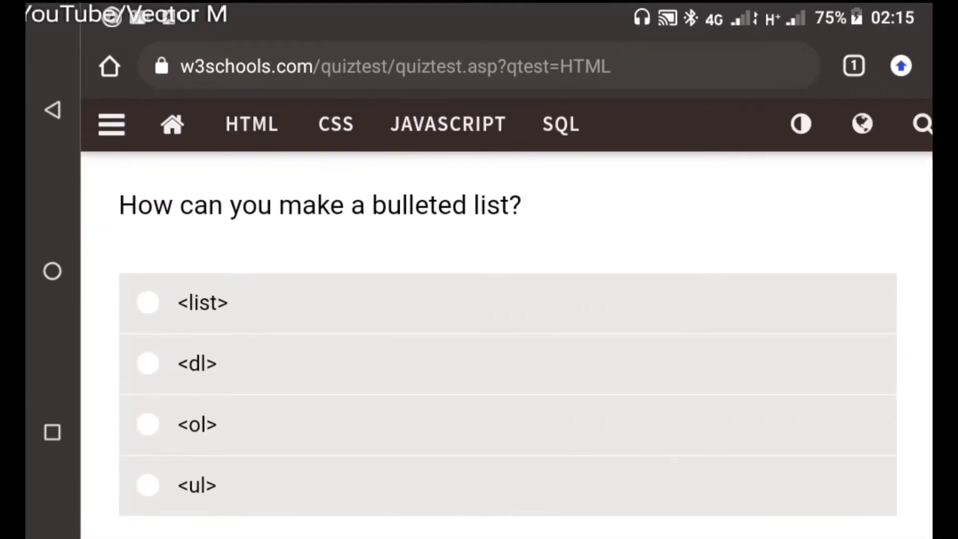
pyautogui.click(148, 484)
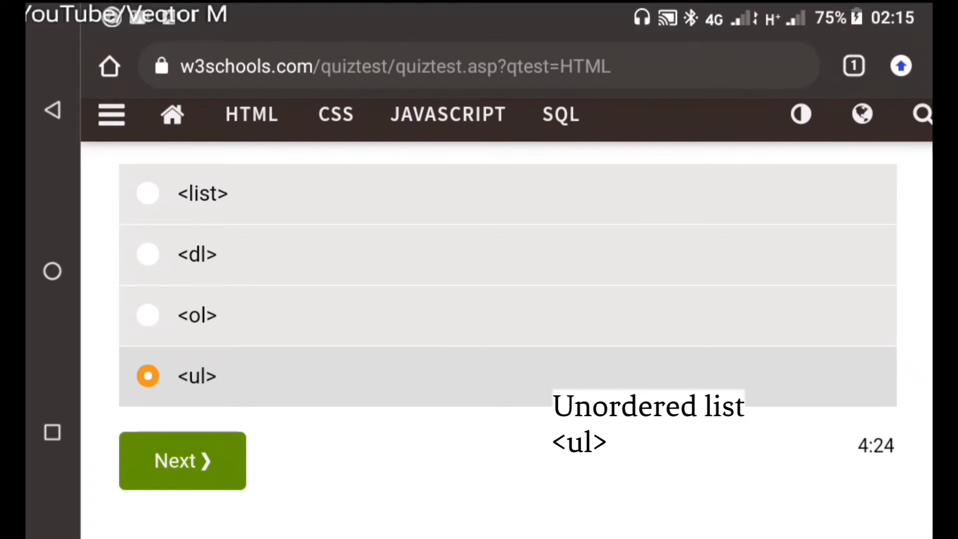
pyautogui.click(182, 460)
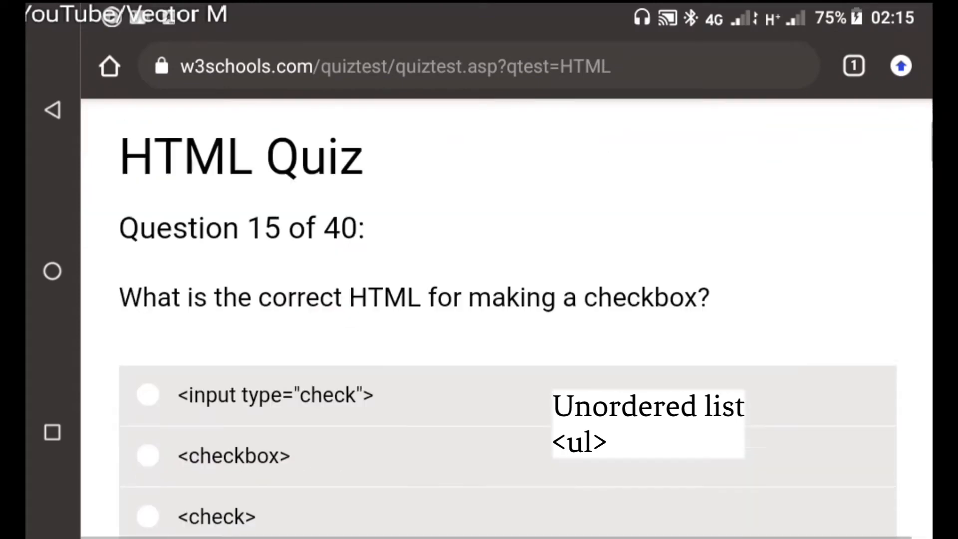
pyautogui.scroll(-3)
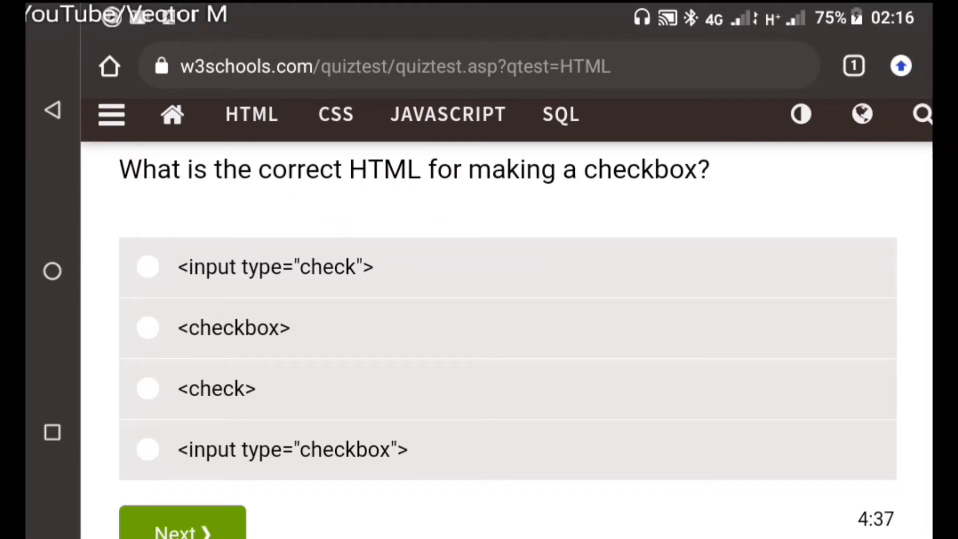
pyautogui.click(148, 266)
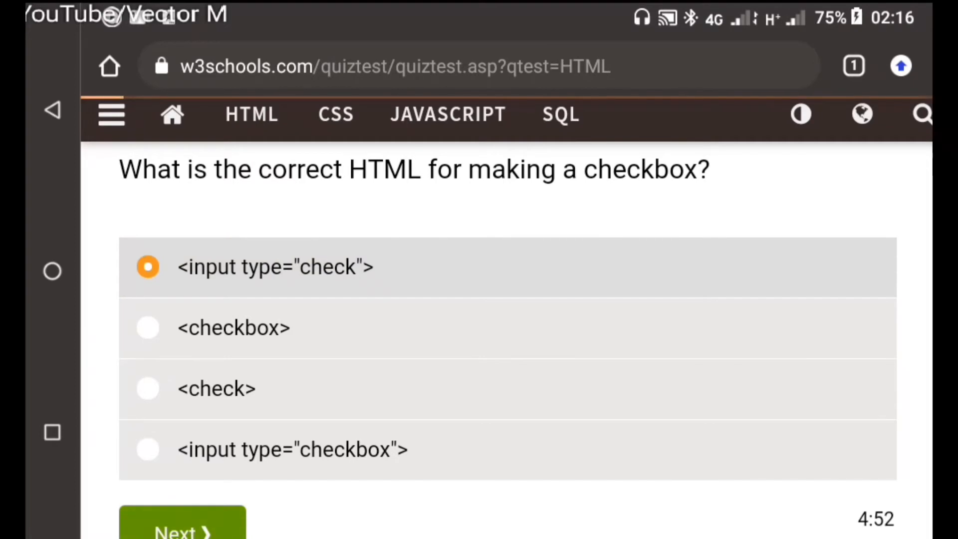
pyautogui.click(181, 522)
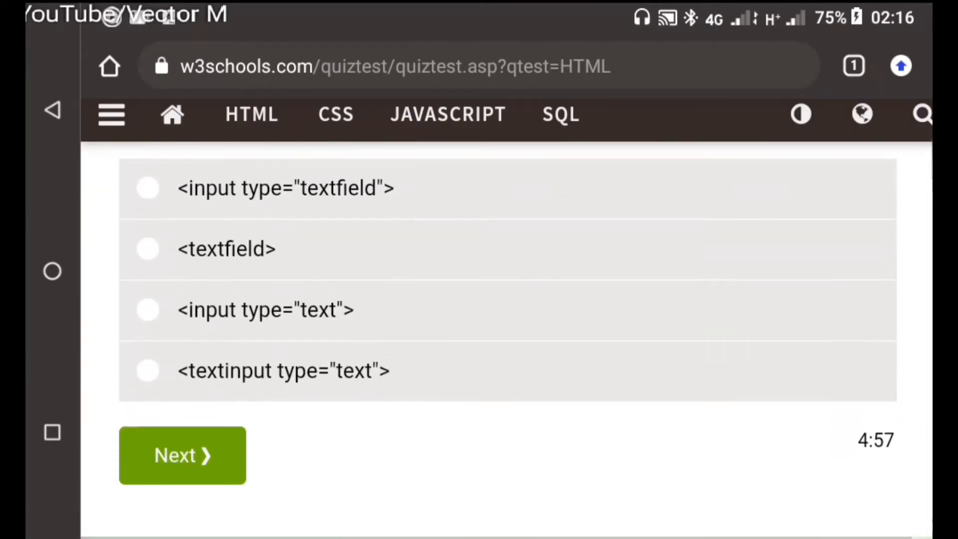
# Step: Submit <input type="text"> for the text input field, reaching question 17
pyautogui.click(148, 309)
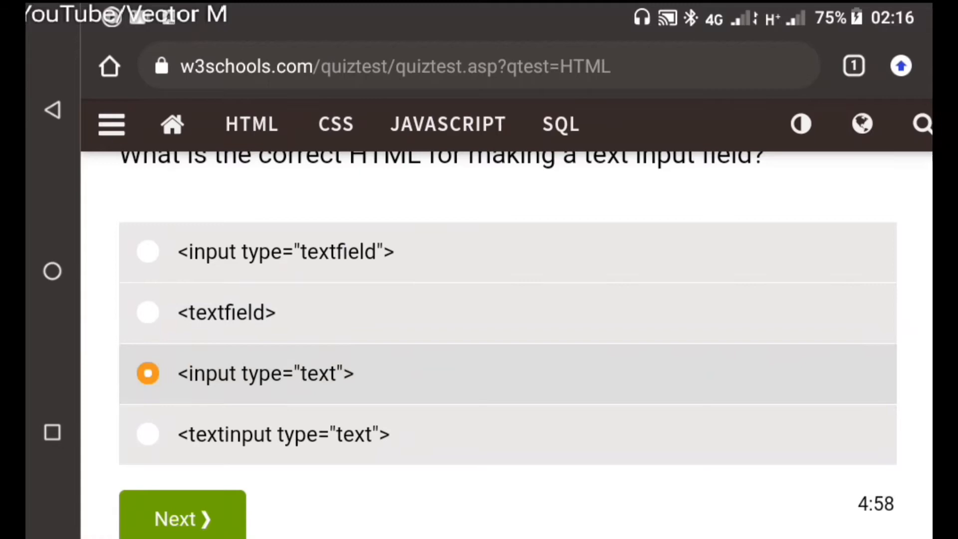
pyautogui.scroll(3)
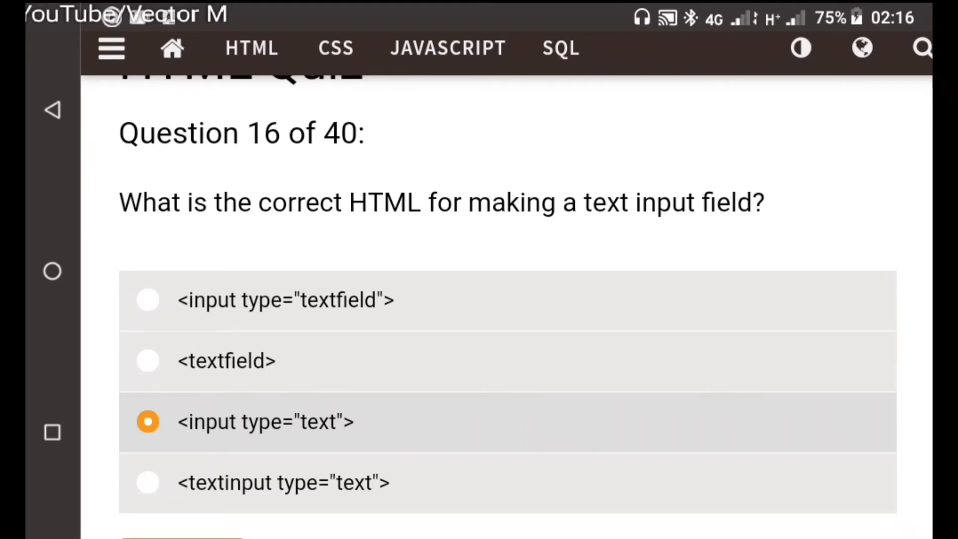
pyautogui.scroll(-3)
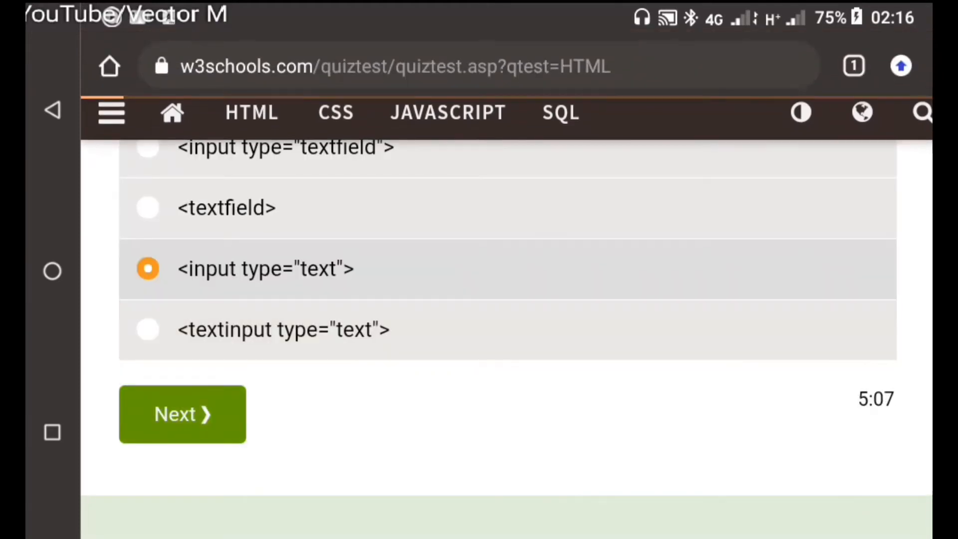
pyautogui.click(181, 413)
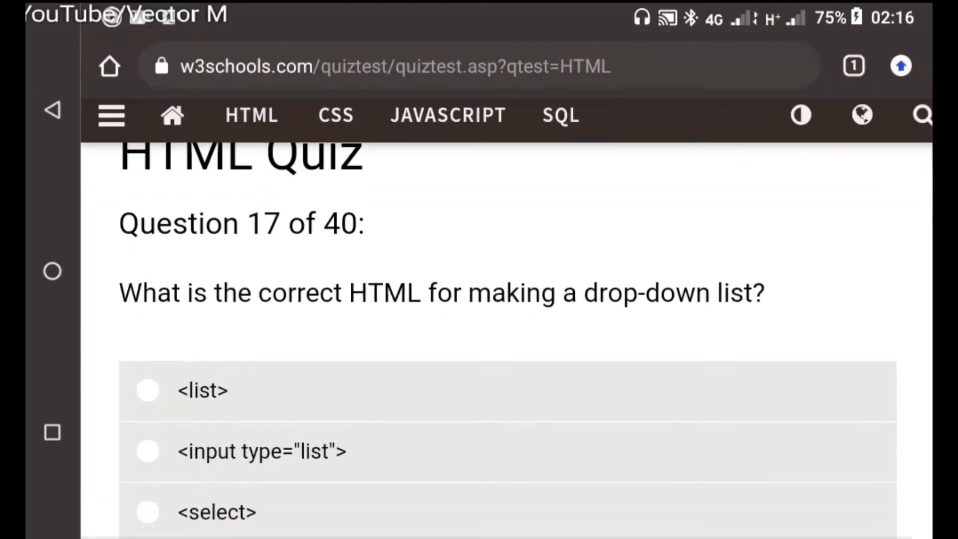
# Step: Submit <select> for the drop-down list and <textarea> for the text area, reaching question 19
pyautogui.scroll(-3)
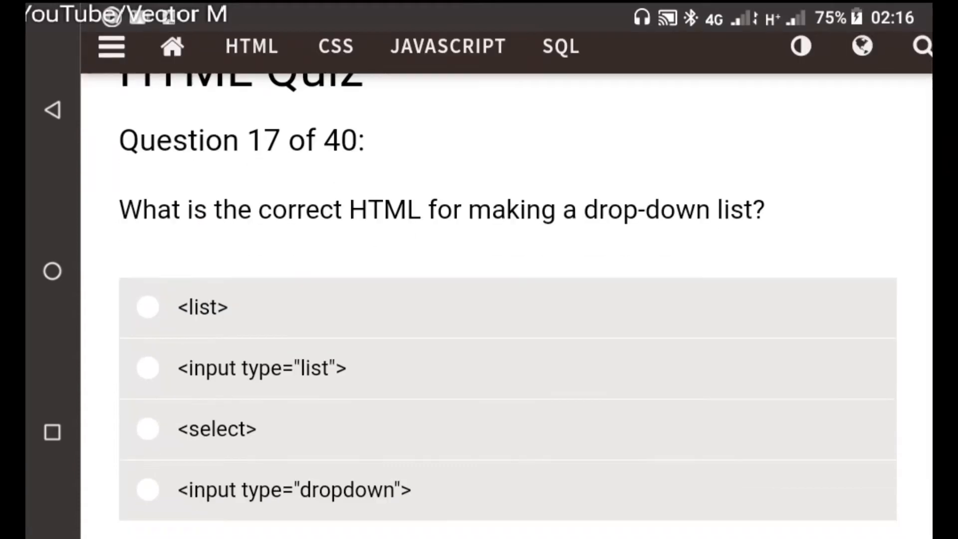
pyautogui.click(147, 428)
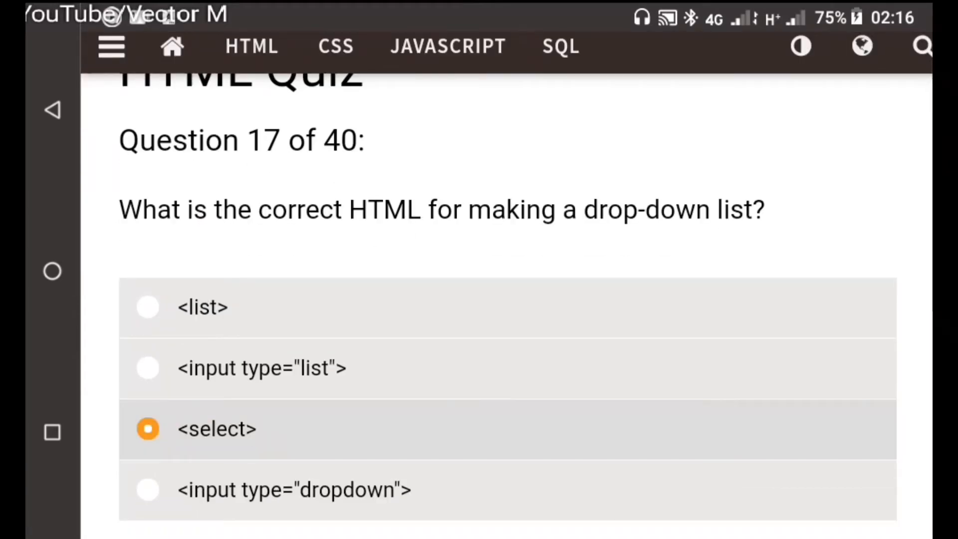
pyautogui.scroll(-3)
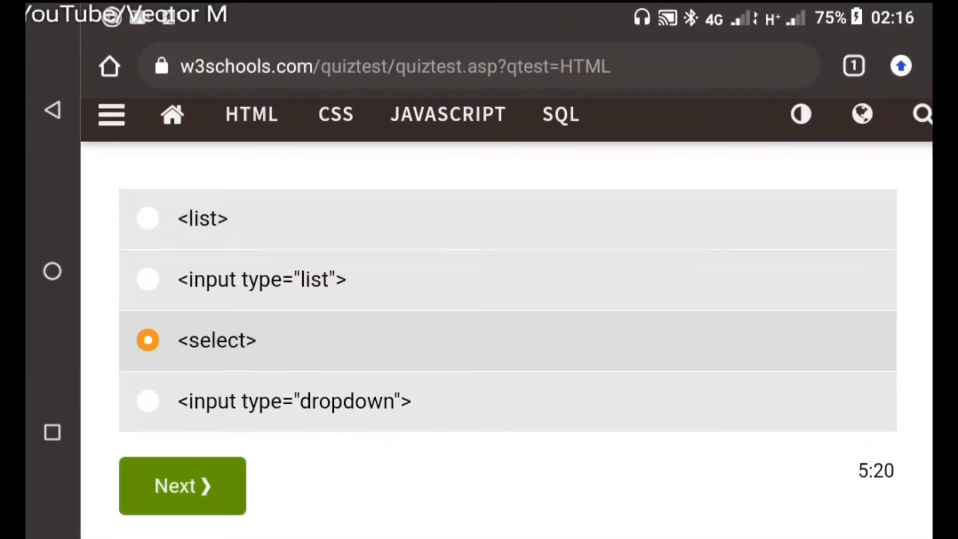
pyautogui.click(181, 485)
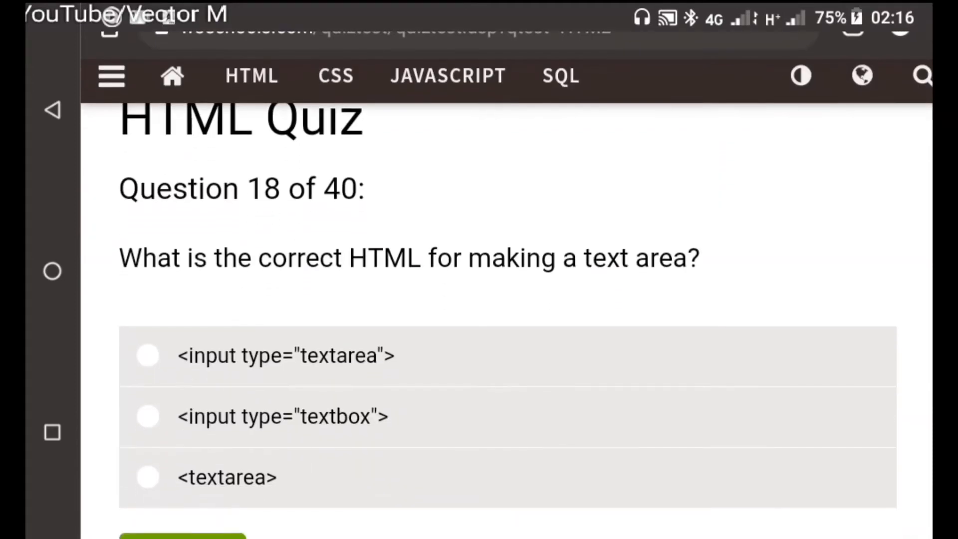
pyautogui.click(147, 355)
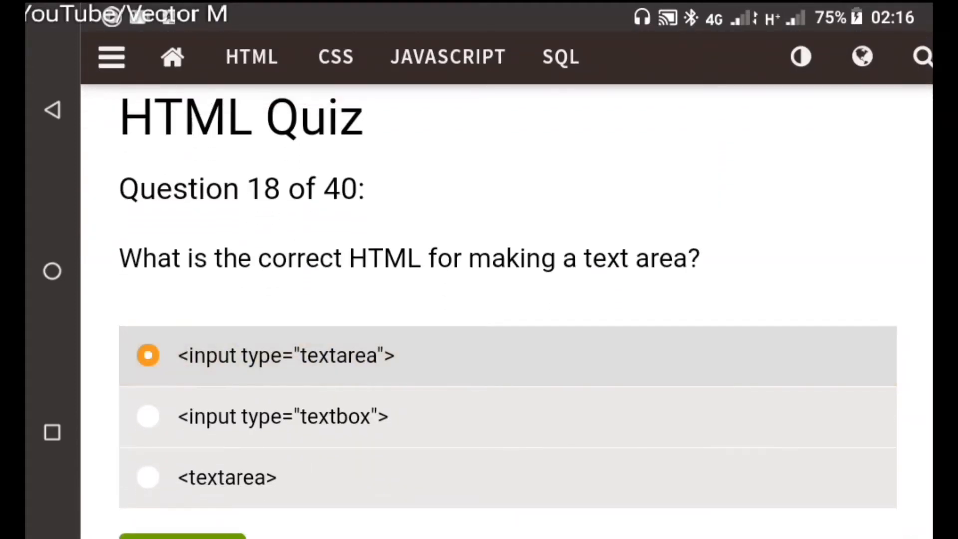
pyautogui.click(148, 416)
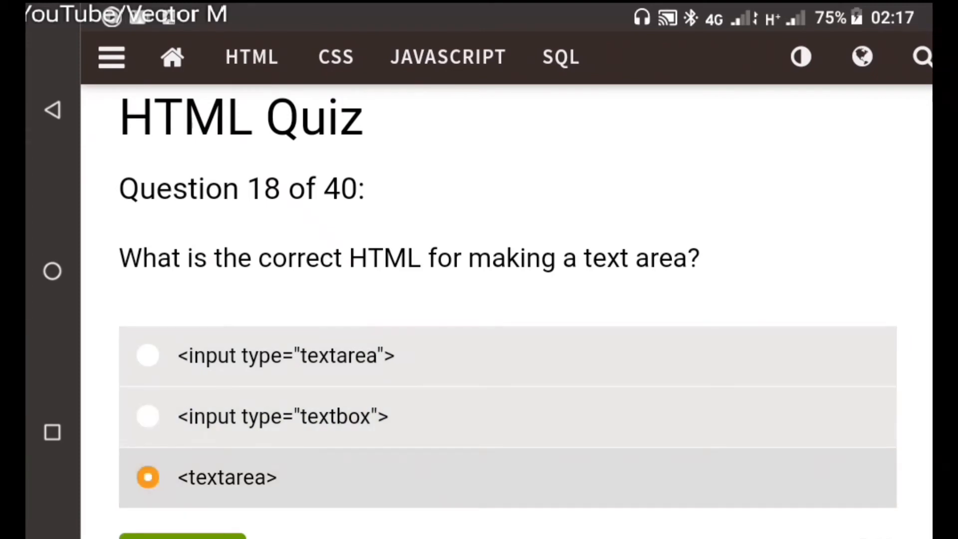
pyautogui.scroll(-3)
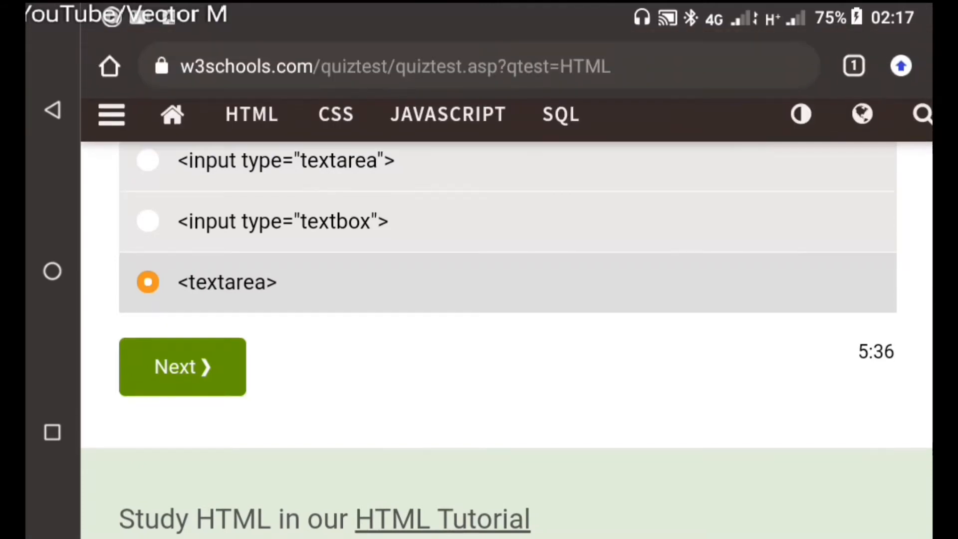
pyautogui.click(181, 366)
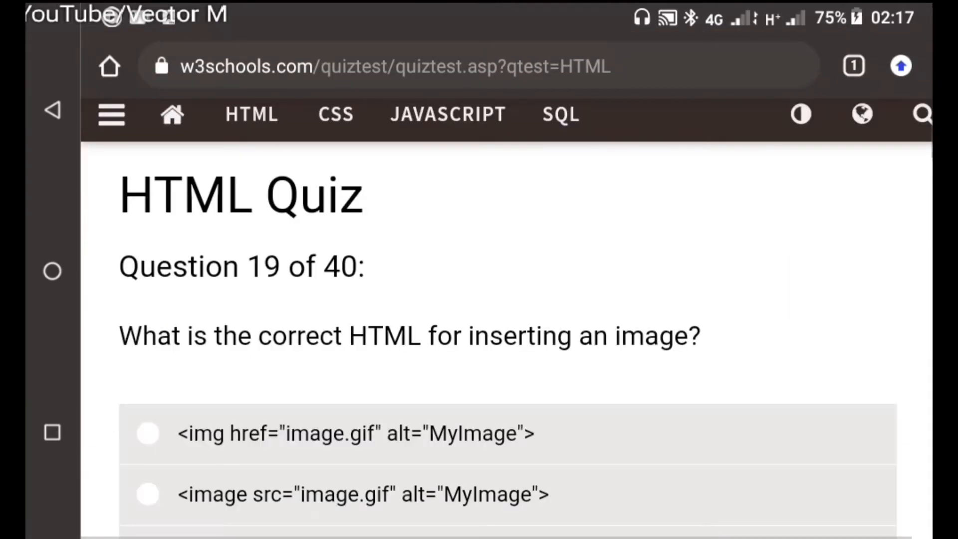
# Step: Settle on <img src="image.gif" alt="MyImage"> for inserting an image and advance to question 20
pyautogui.scroll(-3)
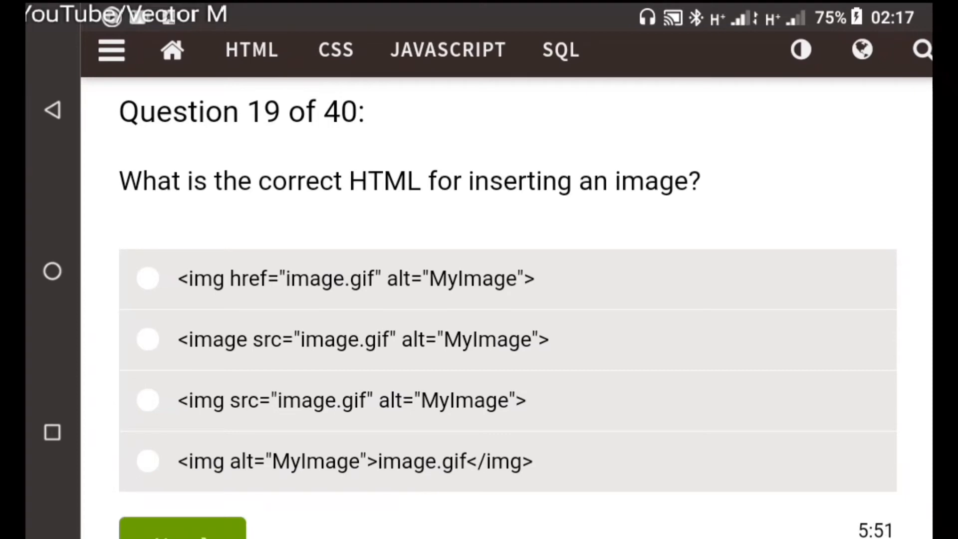
pyautogui.click(147, 279)
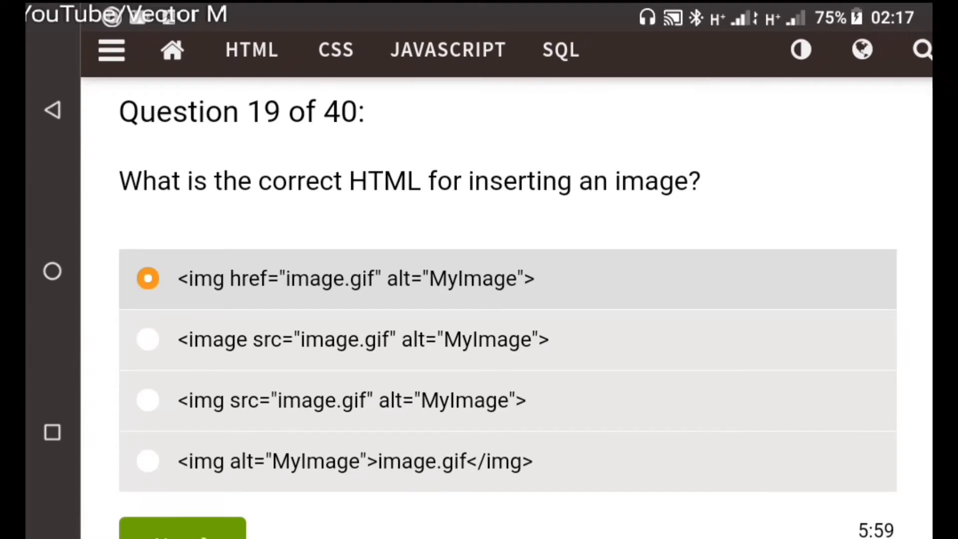
pyautogui.click(148, 340)
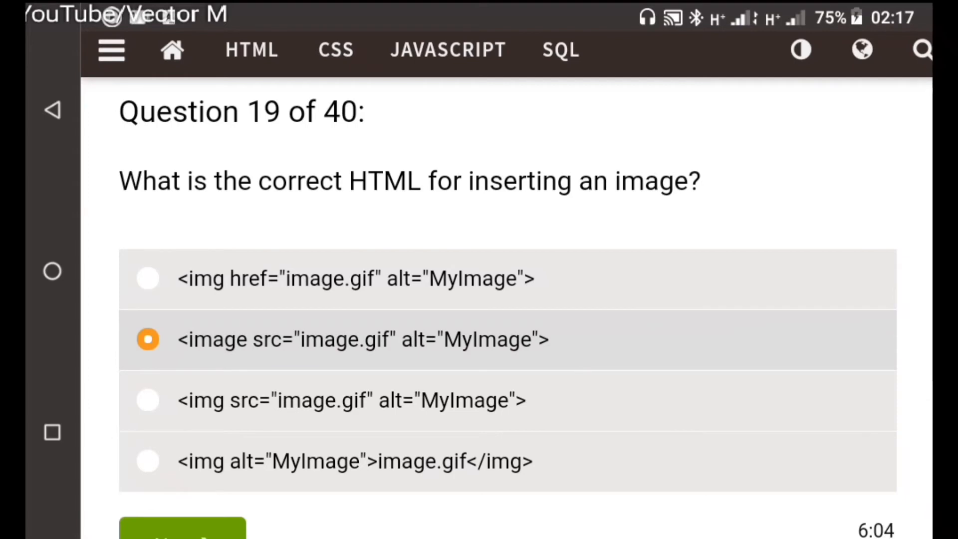
pyautogui.click(147, 400)
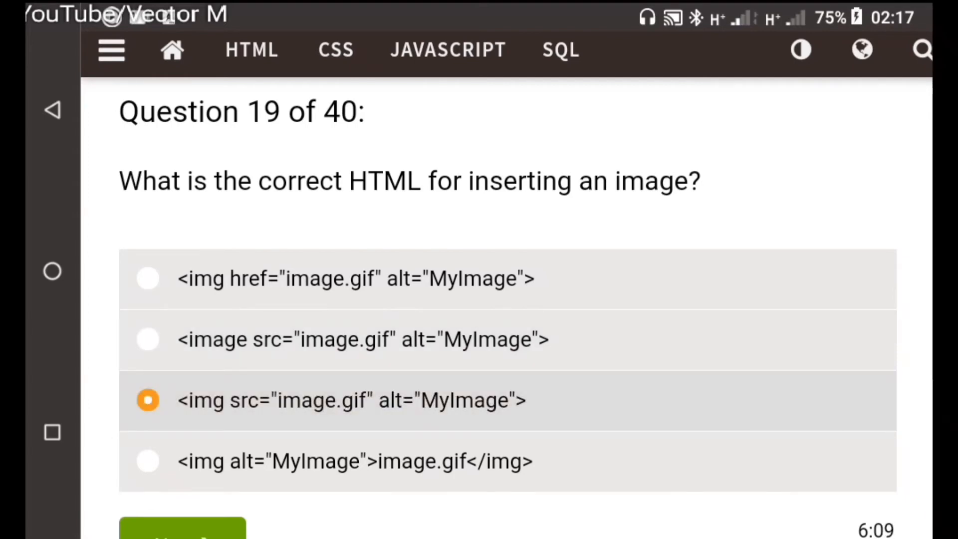
pyautogui.scroll(-3)
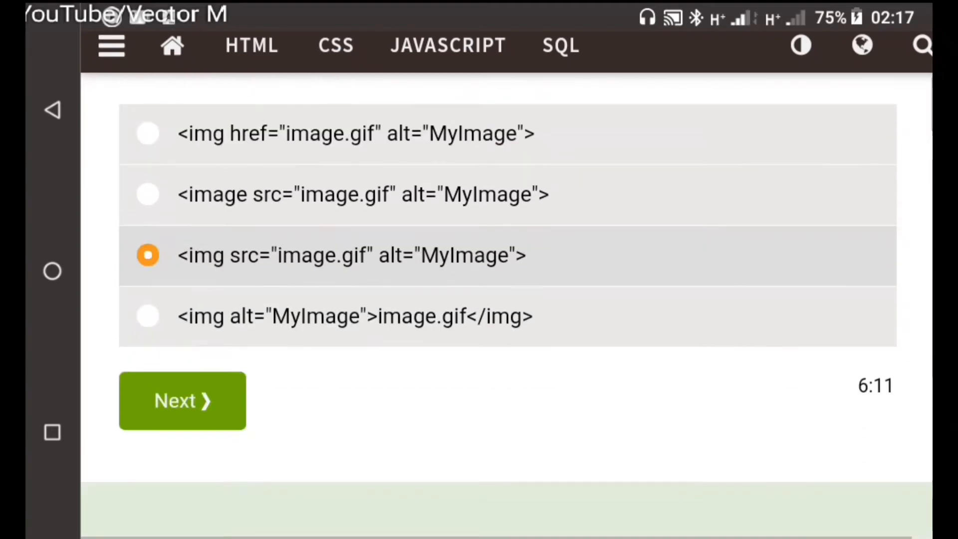
pyautogui.click(181, 401)
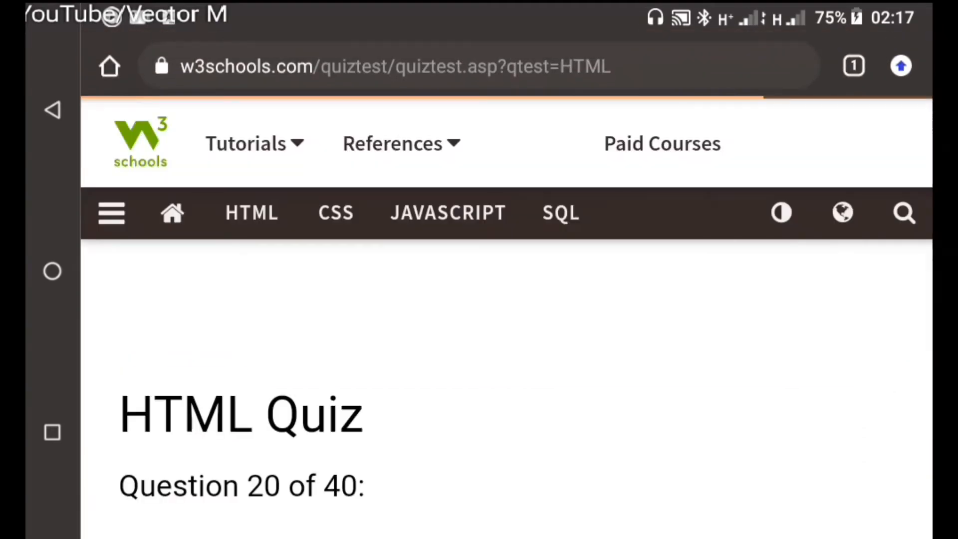
# Step: Submit the background image, iframe, comments and True for block elements answers, reaching question 24
pyautogui.scroll(-3)
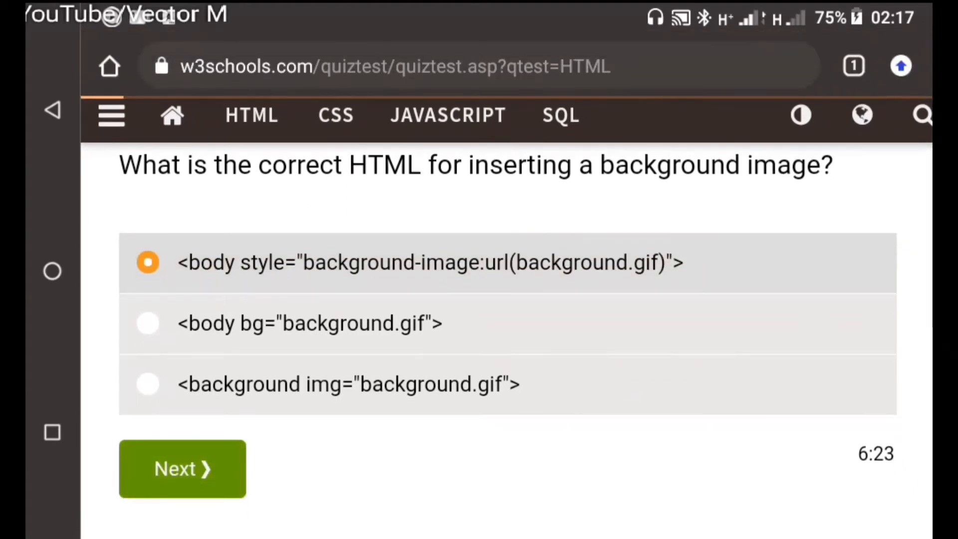
pyautogui.click(182, 468)
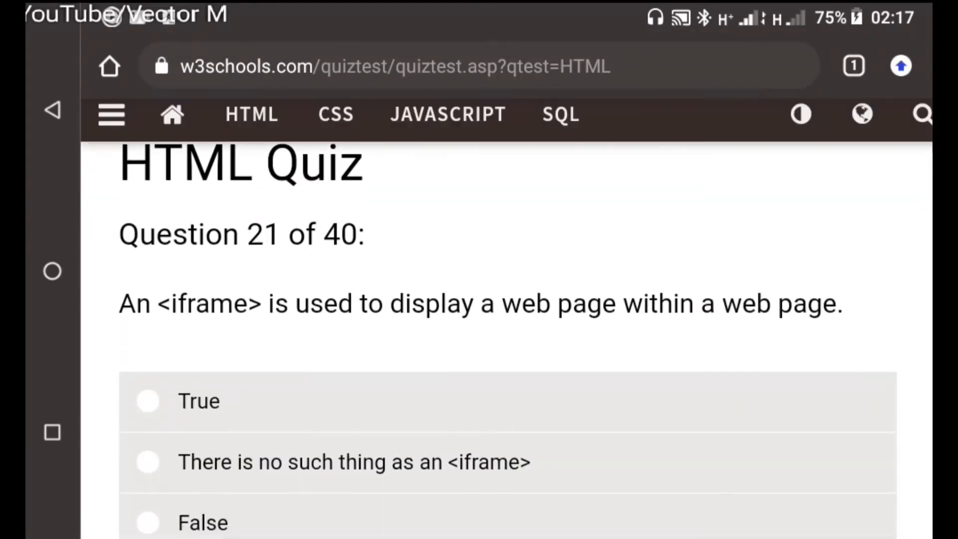
pyautogui.scroll(-3)
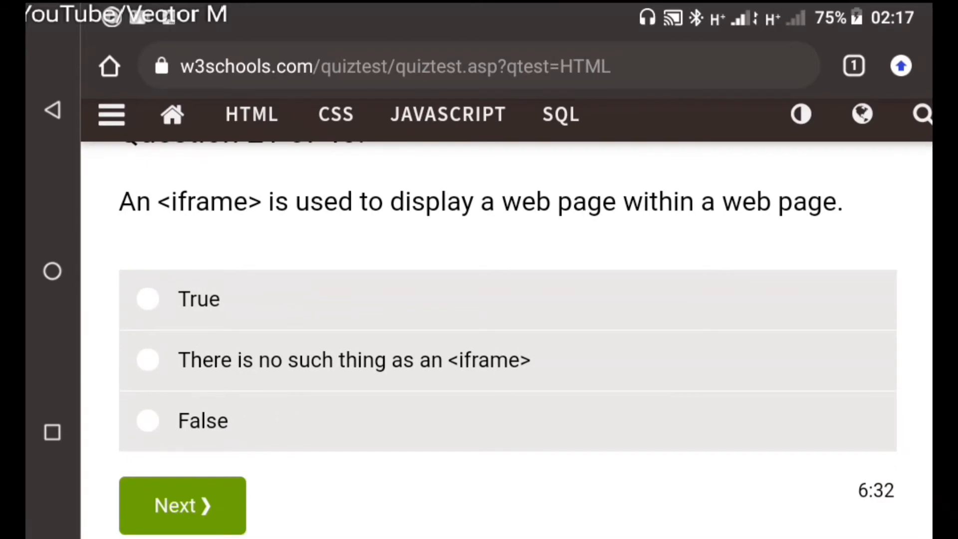
pyautogui.click(147, 298)
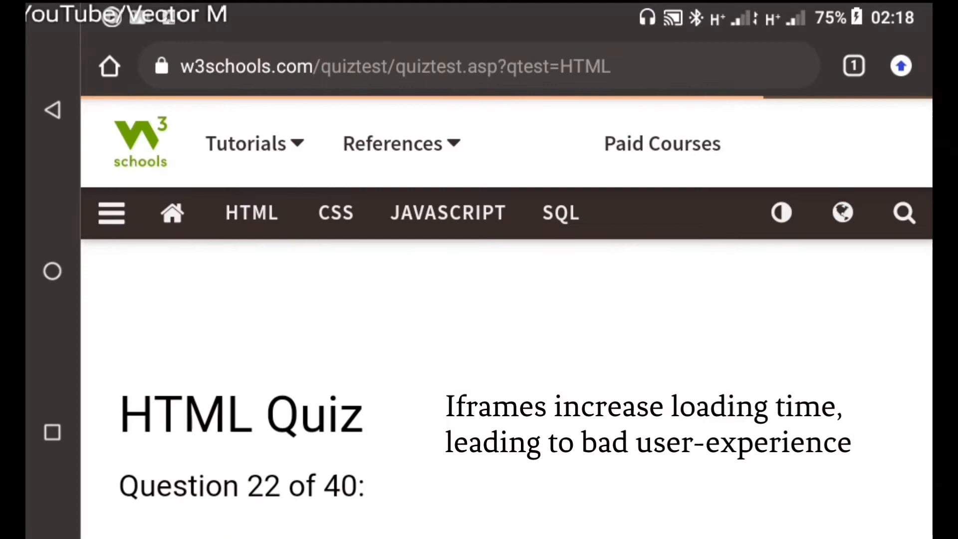
pyautogui.scroll(-3)
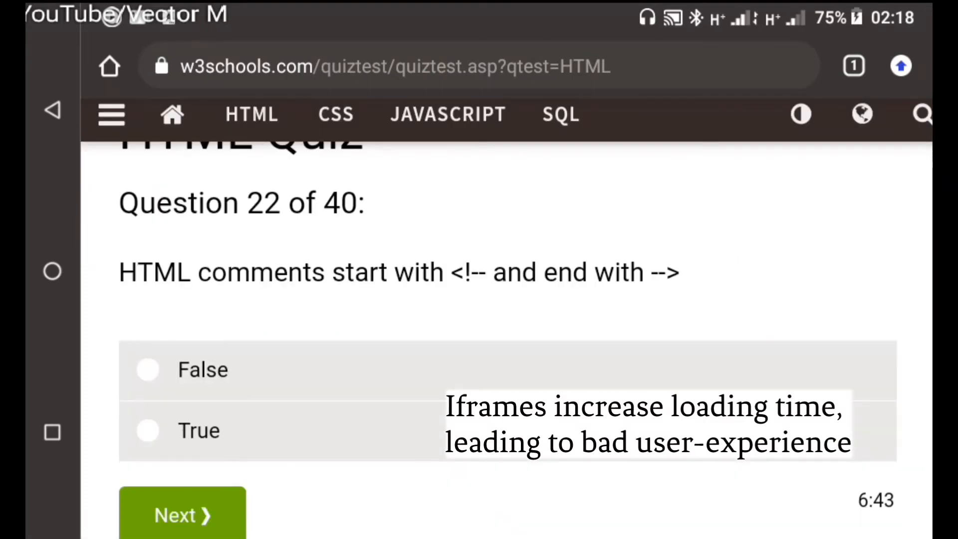
pyautogui.click(181, 513)
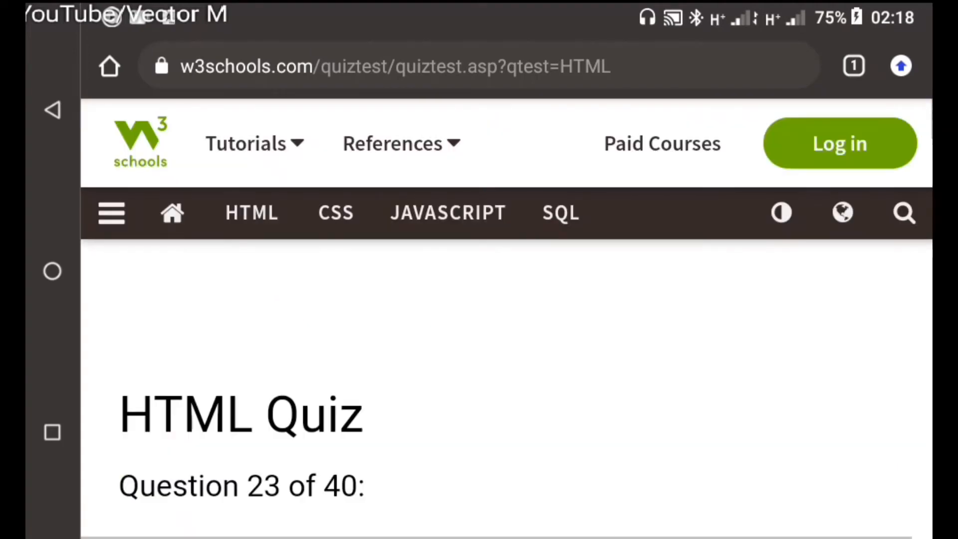
pyautogui.scroll(-3)
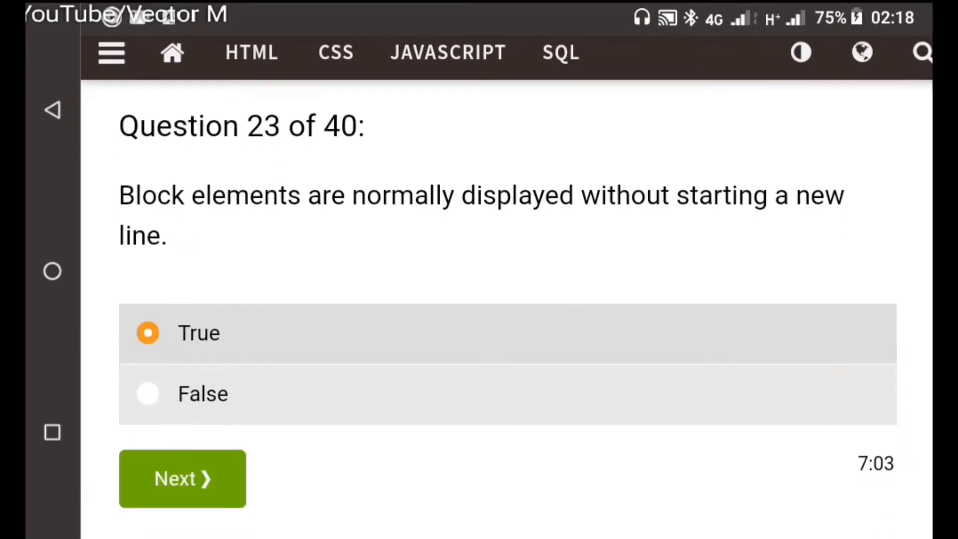
pyautogui.click(182, 478)
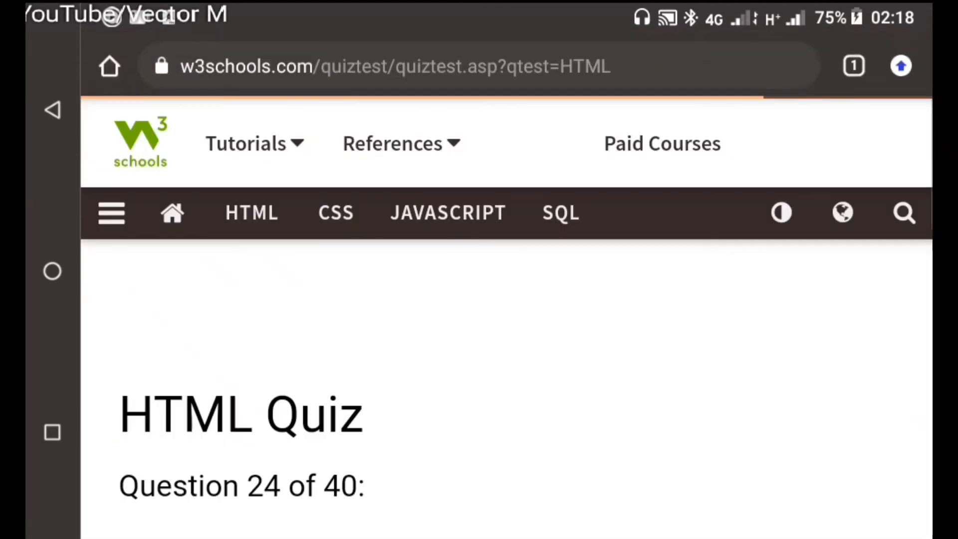
# Step: Answer questions 24 to 26 with <title>, alt for alternate text and <!DOCTYPE html> for HTML5
pyautogui.scroll(-3)
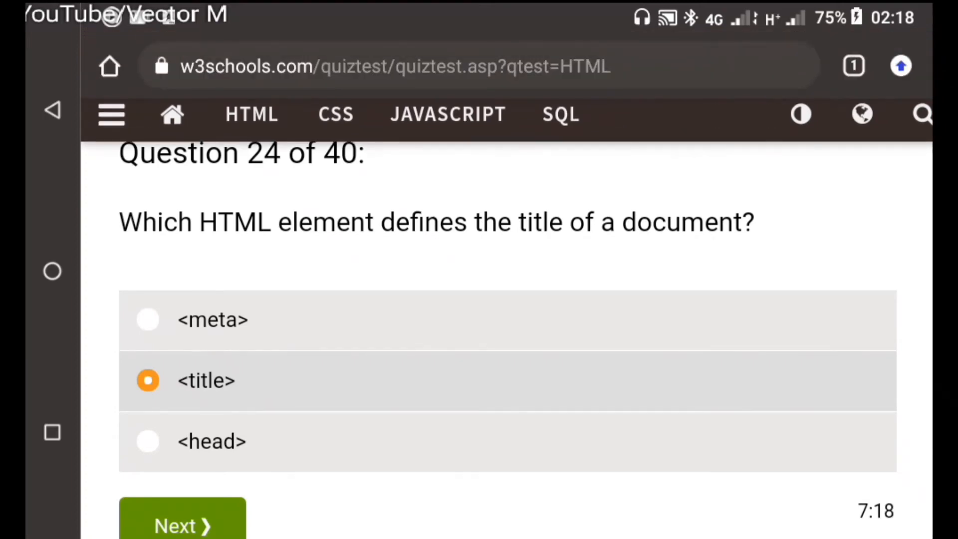
pyautogui.click(181, 526)
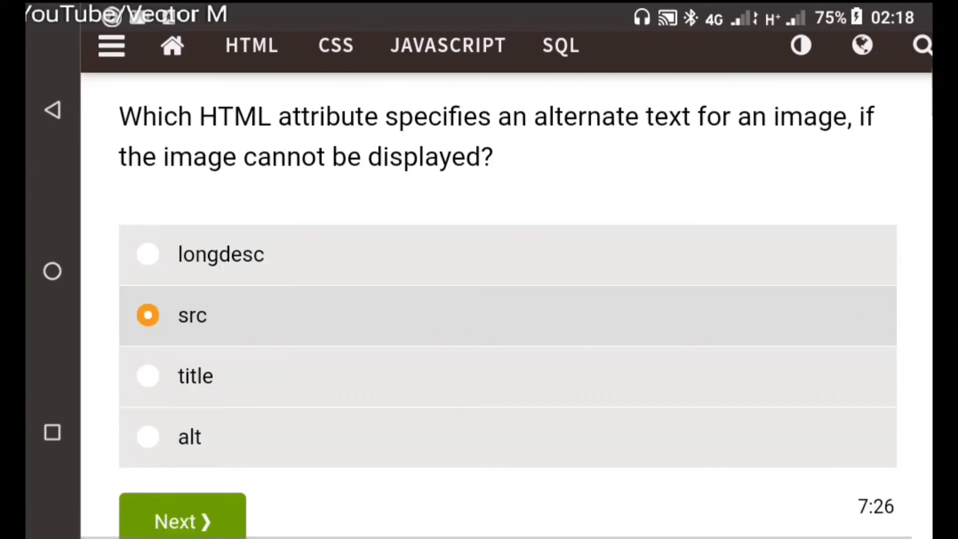
pyautogui.click(148, 436)
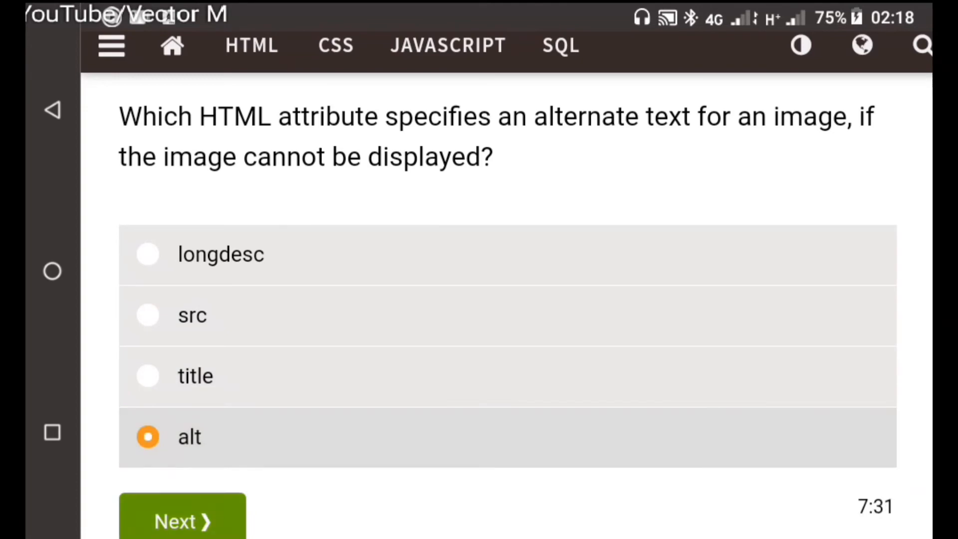
pyautogui.click(181, 521)
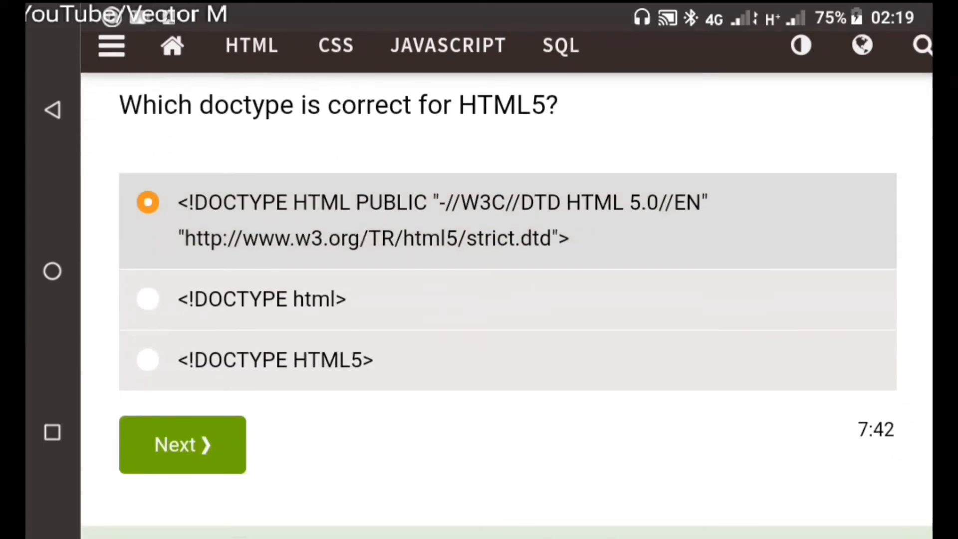
pyautogui.click(148, 299)
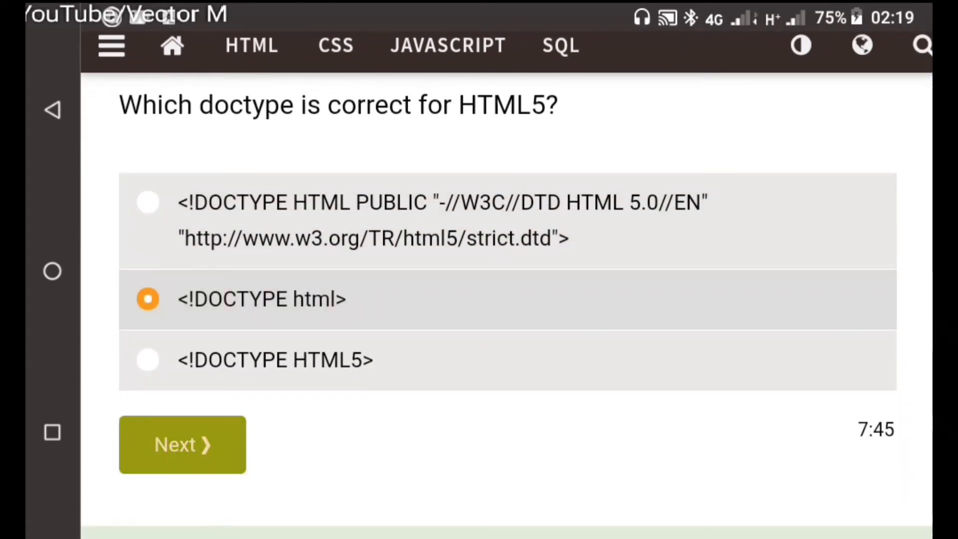
pyautogui.click(182, 444)
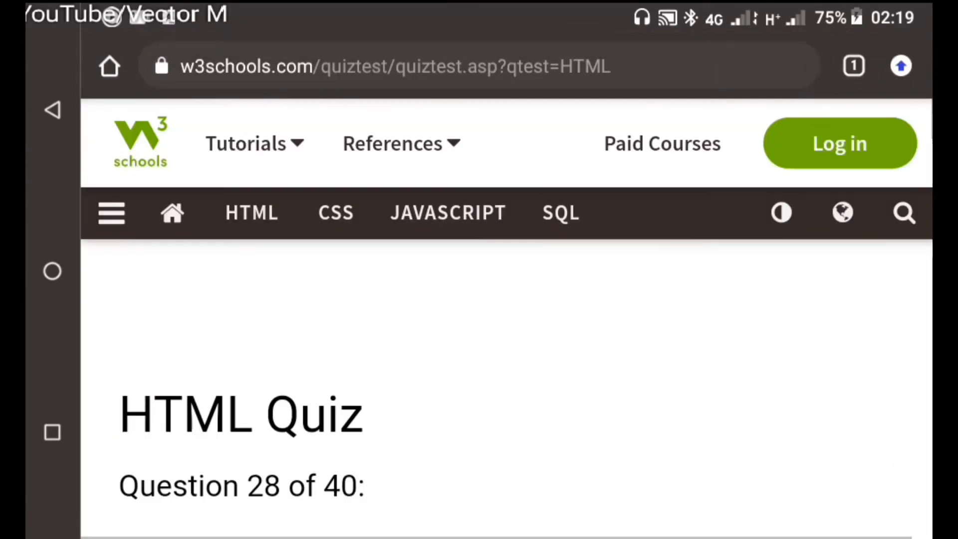
# Step: Answer questions 28 to 30 with True for inline SVG, <video> and <audio>
pyautogui.scroll(-3)
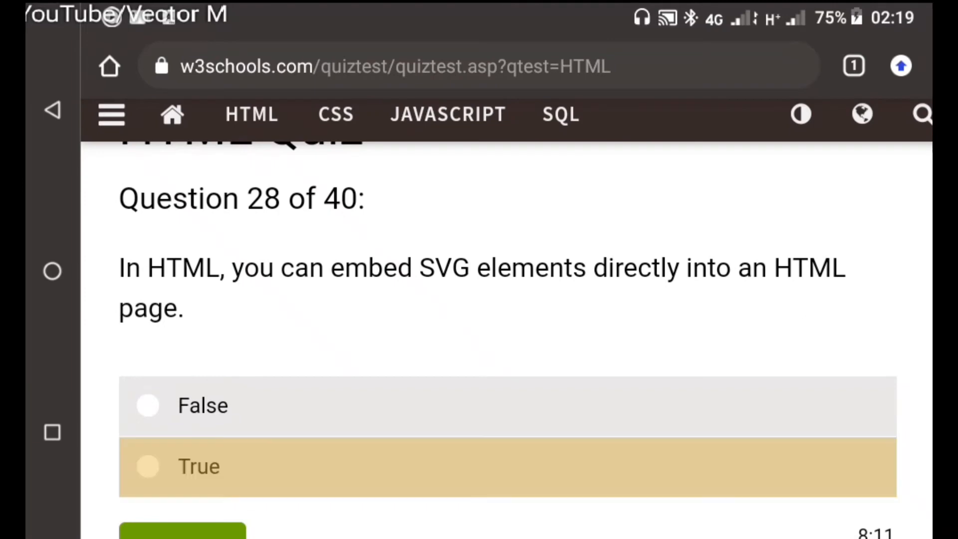
pyautogui.click(148, 466)
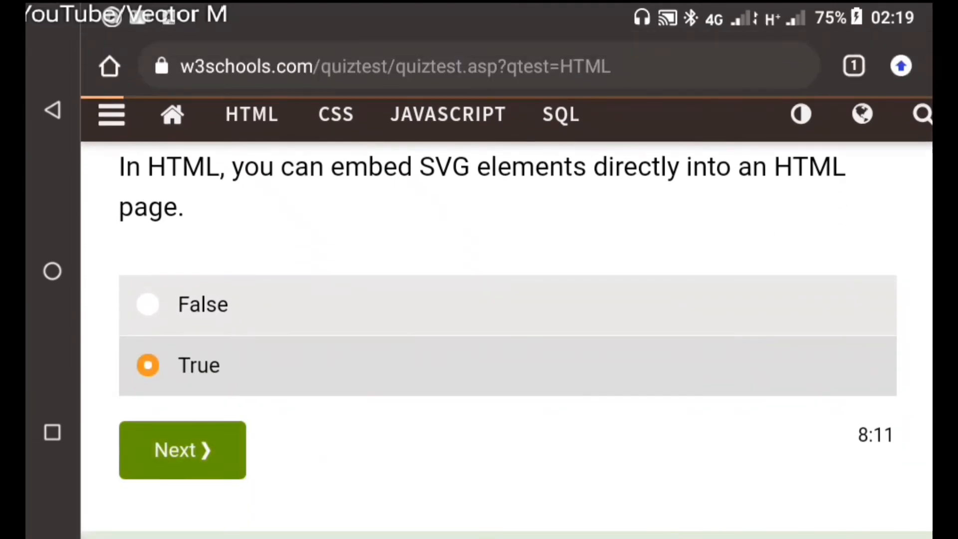
pyautogui.click(182, 450)
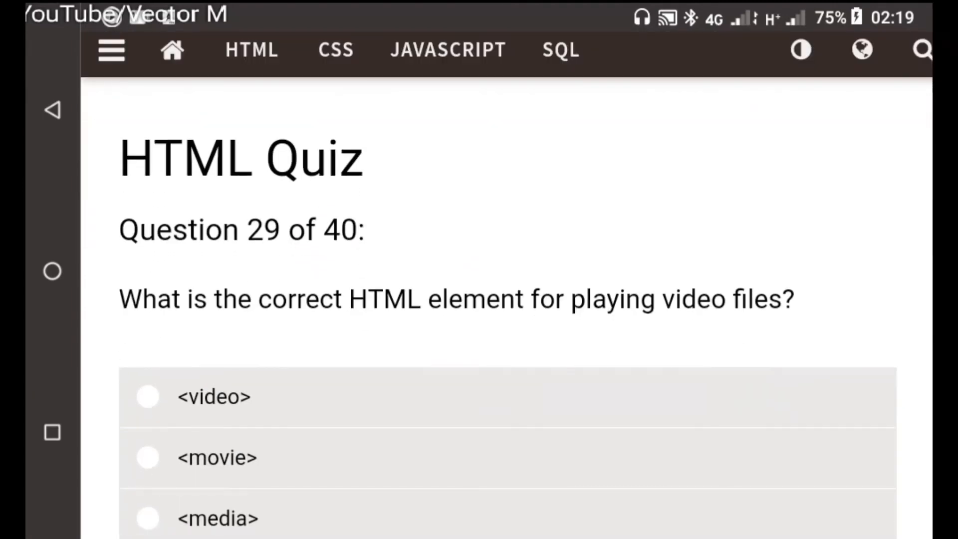
pyautogui.click(148, 396)
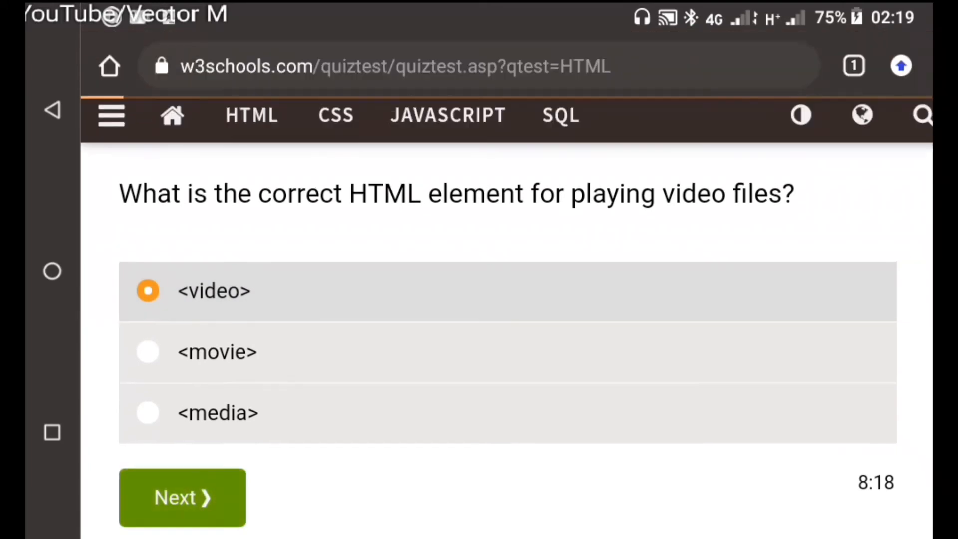
pyautogui.click(182, 497)
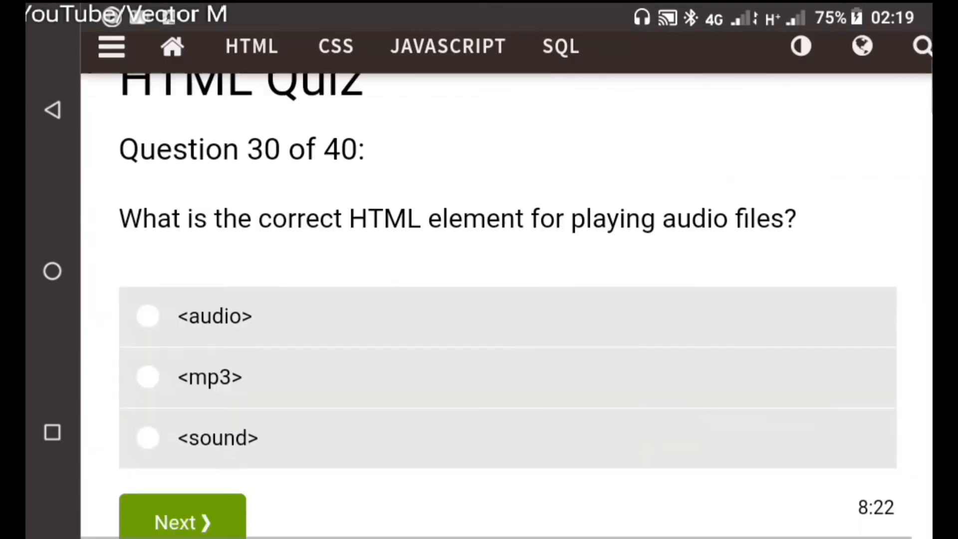
pyautogui.click(147, 316)
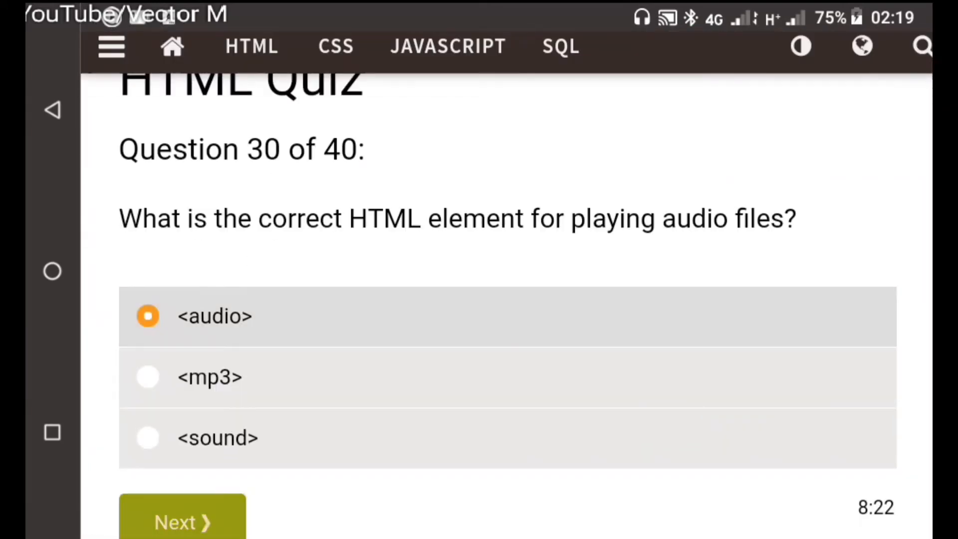
pyautogui.click(182, 522)
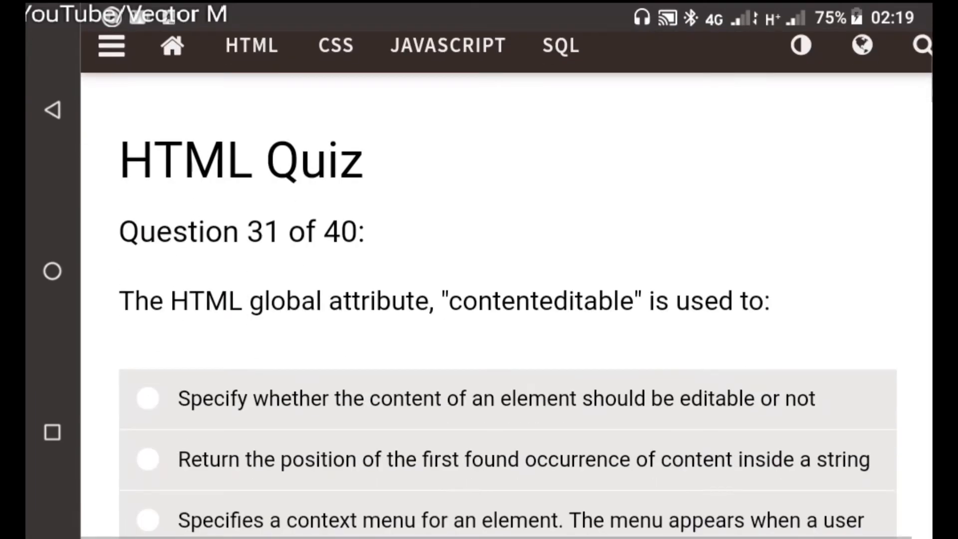
# Step: Answer questions 31 to 33 with contenteditable, Event attributes and XML as the SVG format
pyautogui.scroll(-3)
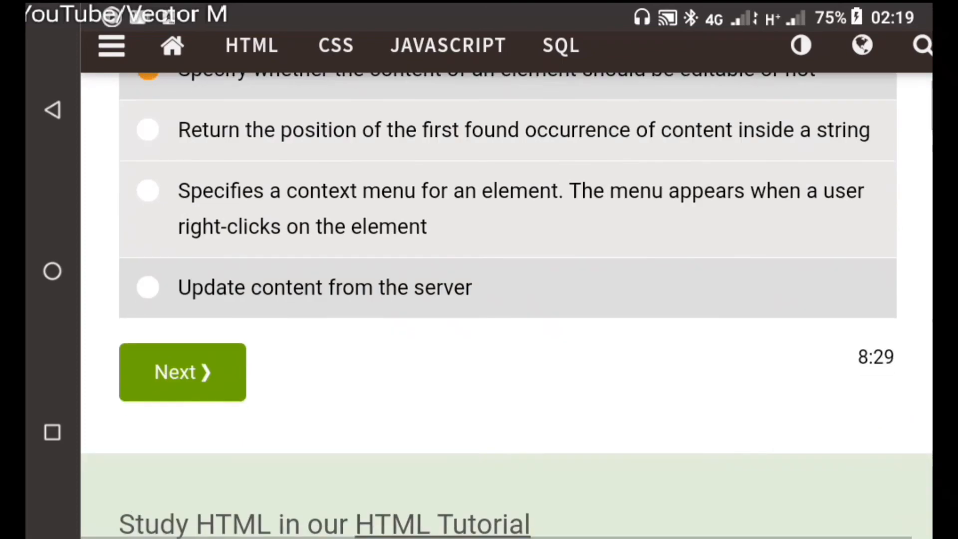
pyautogui.click(181, 371)
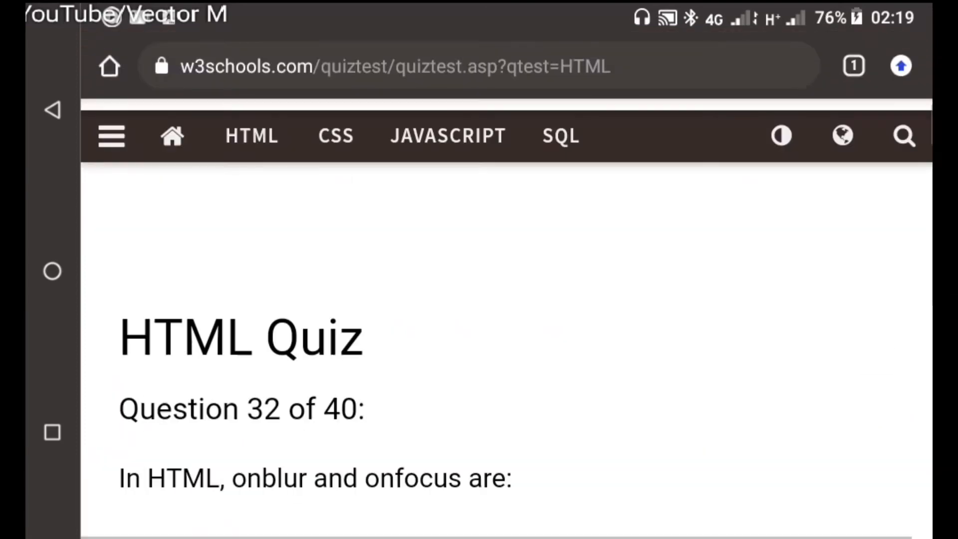
pyautogui.scroll(-3)
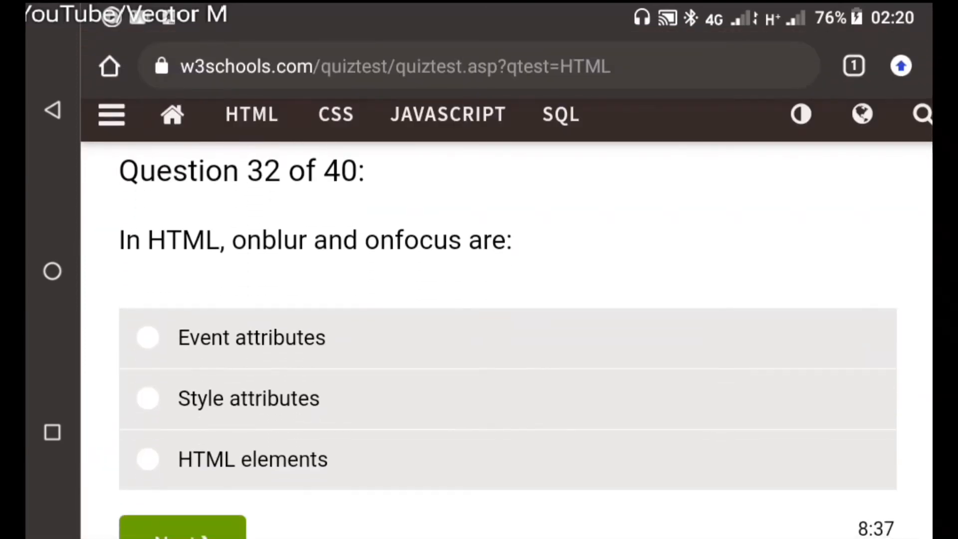
pyautogui.click(148, 337)
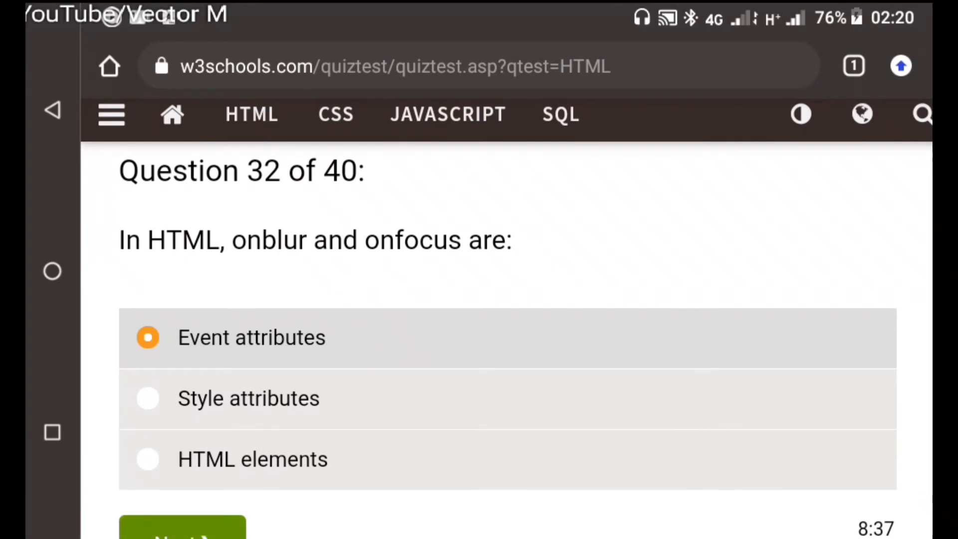
pyautogui.click(182, 525)
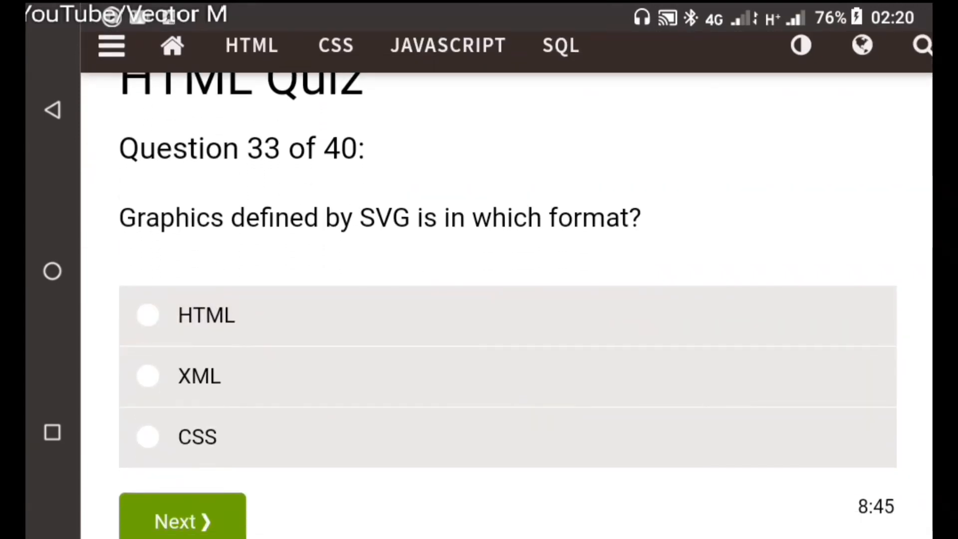
pyautogui.click(148, 376)
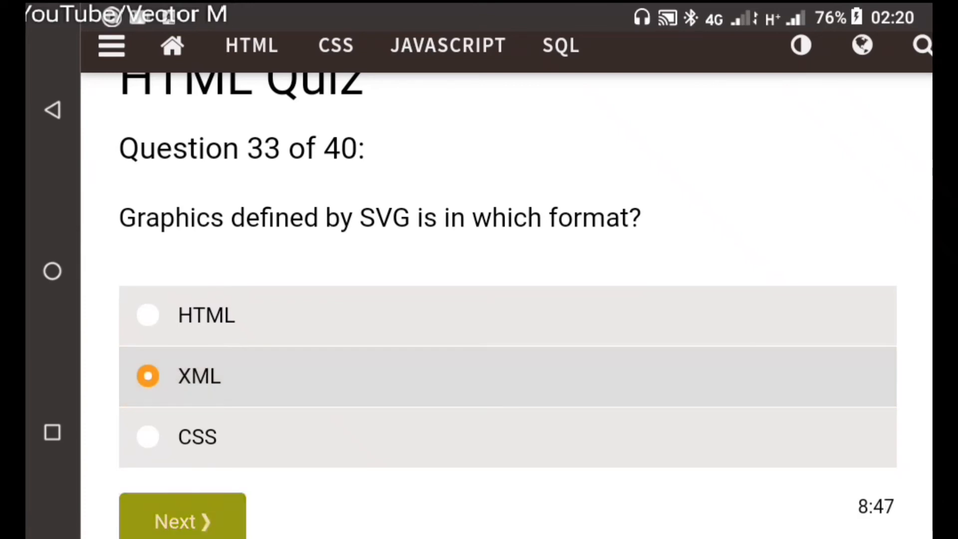
pyautogui.click(181, 518)
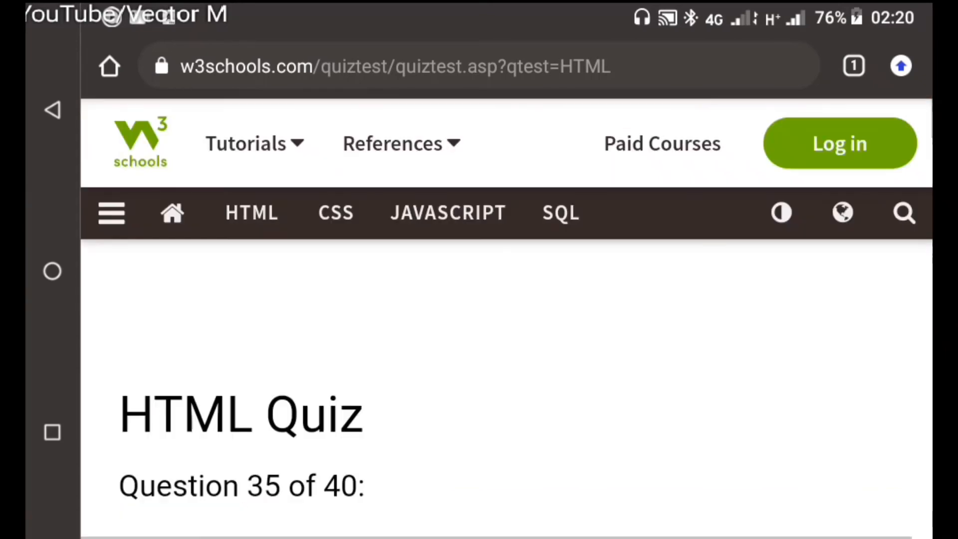
# Step: Answer questions 36 to 38, choosing the scalar measurement answer and <nav> for navigation links
pyautogui.scroll(-3)
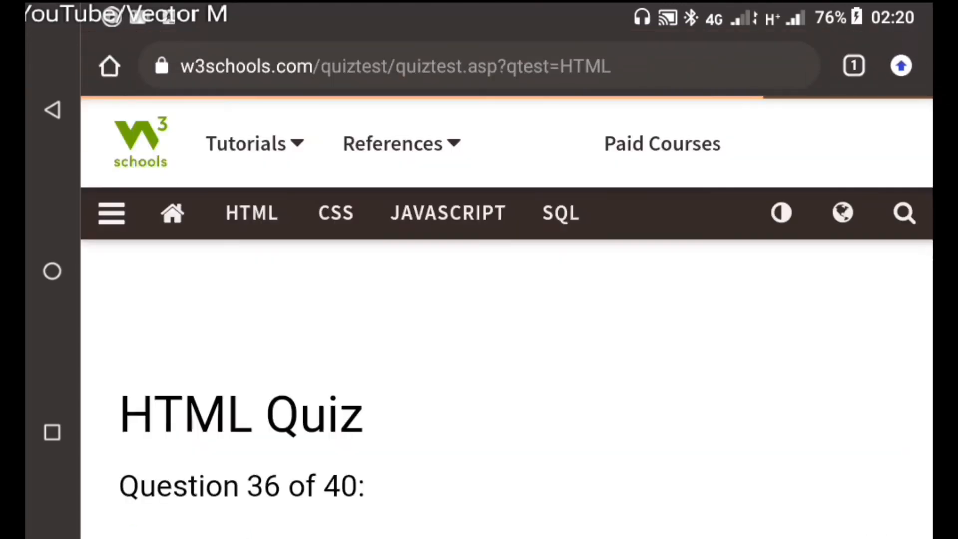
pyautogui.scroll(-3)
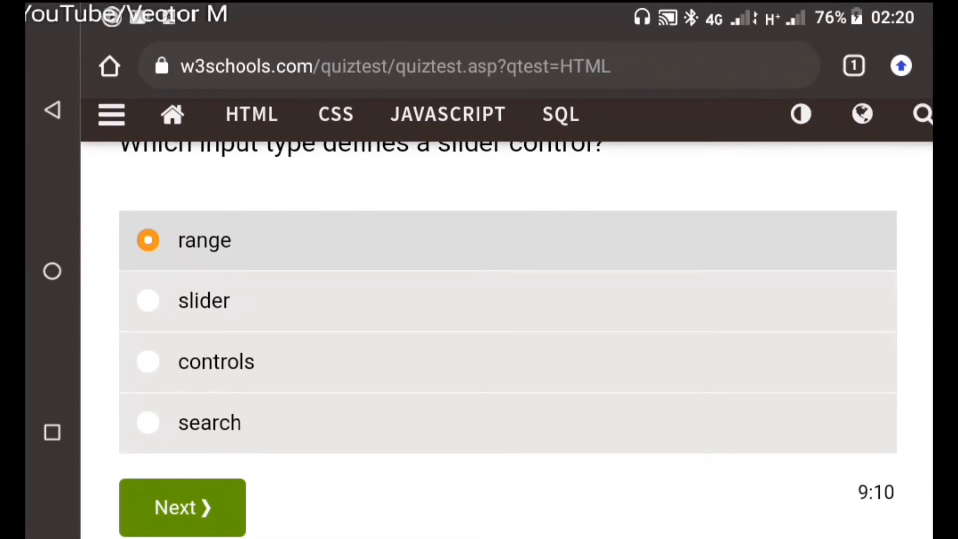
pyautogui.click(182, 506)
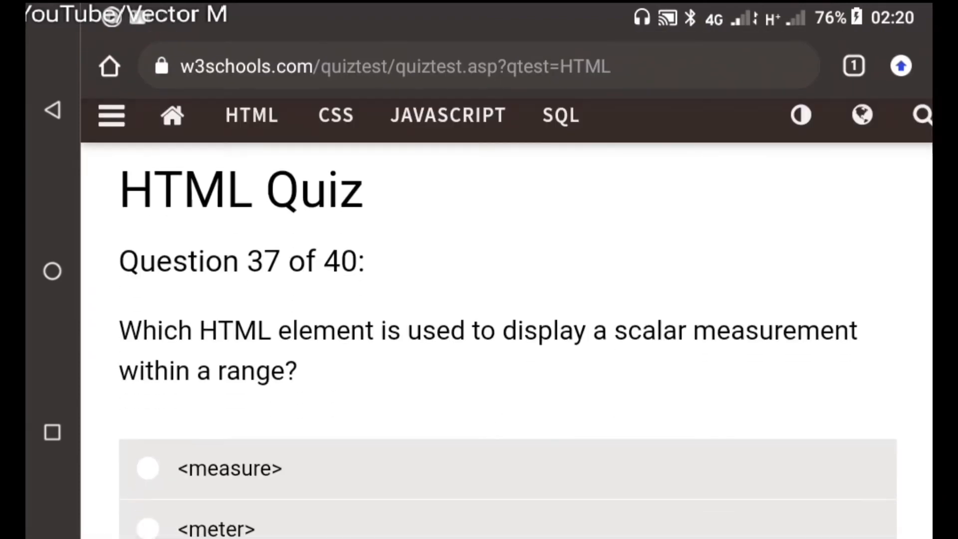
pyautogui.scroll(-3)
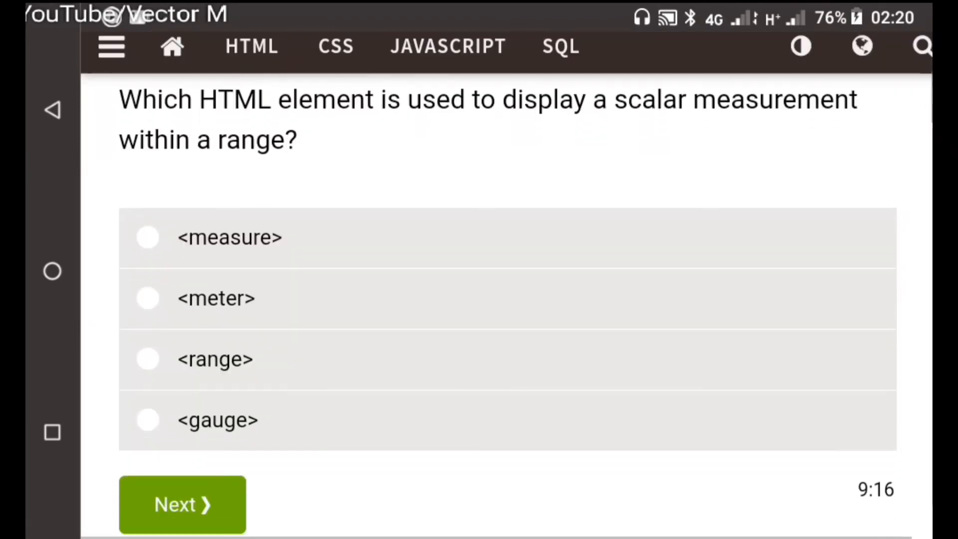
pyautogui.click(148, 298)
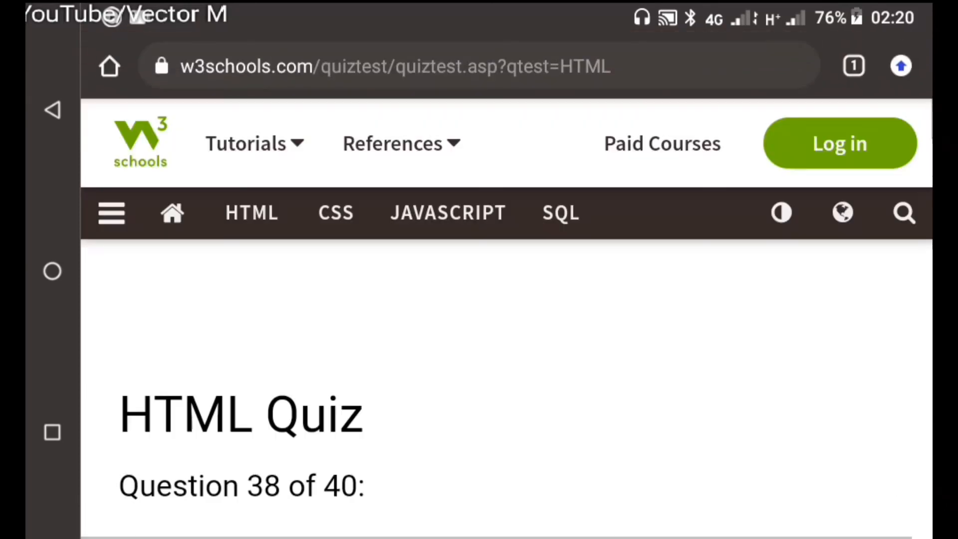
pyautogui.scroll(-3)
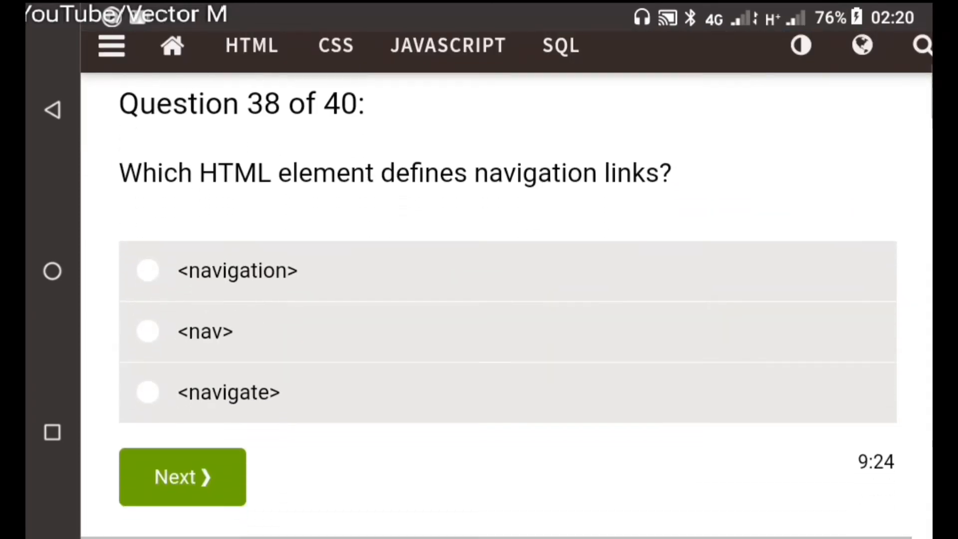
pyautogui.click(147, 330)
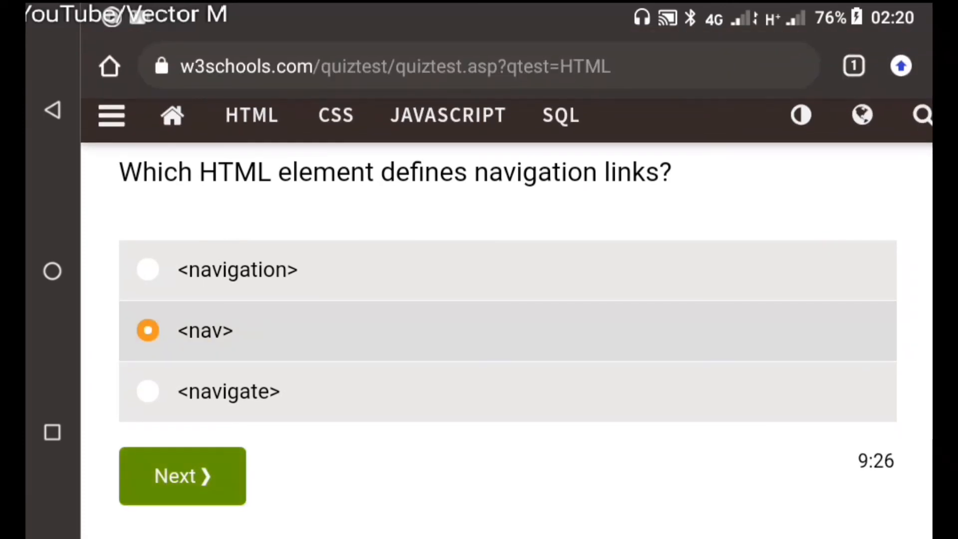
pyautogui.click(182, 475)
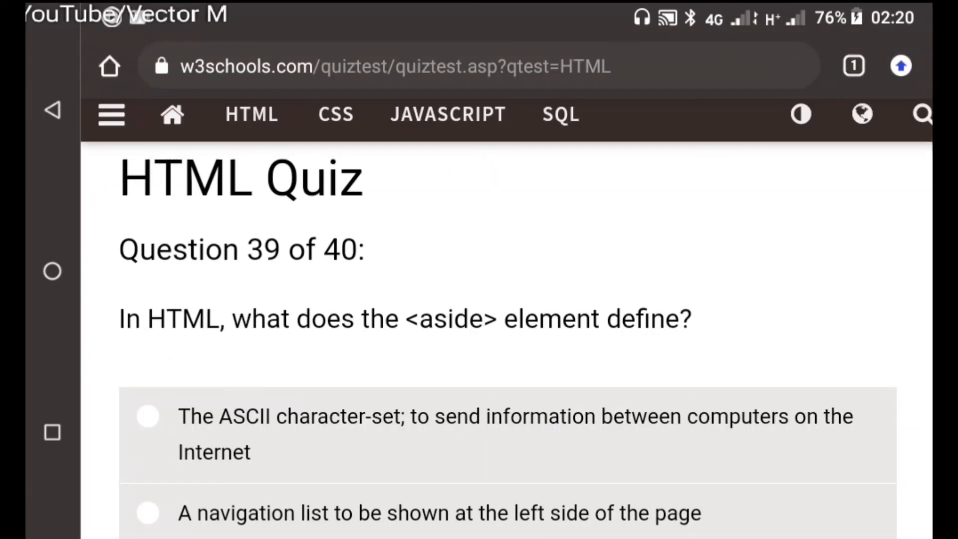
# Step: Answer the final questions with <header> and finish the quiz, reaching the 37 of 40 result
pyautogui.click(147, 437)
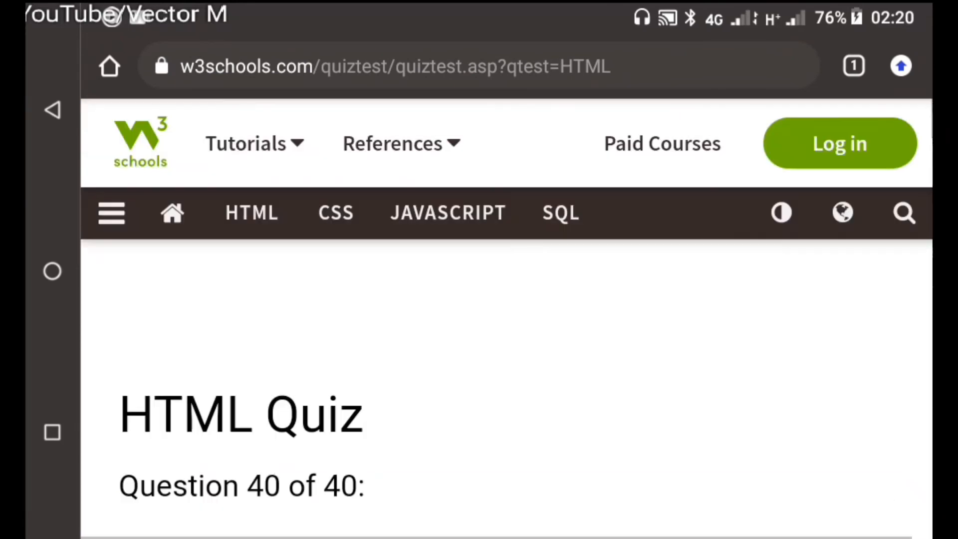
pyautogui.scroll(-3)
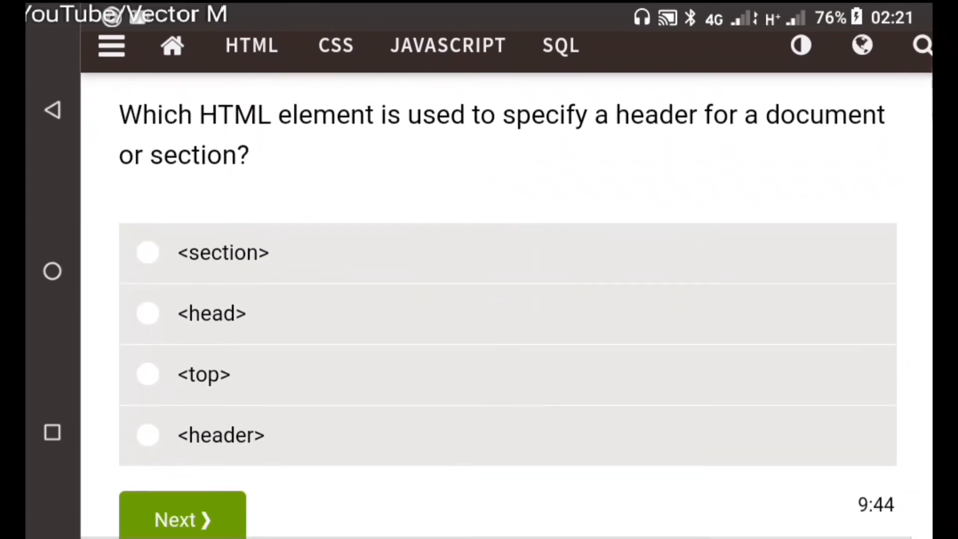
pyautogui.click(148, 432)
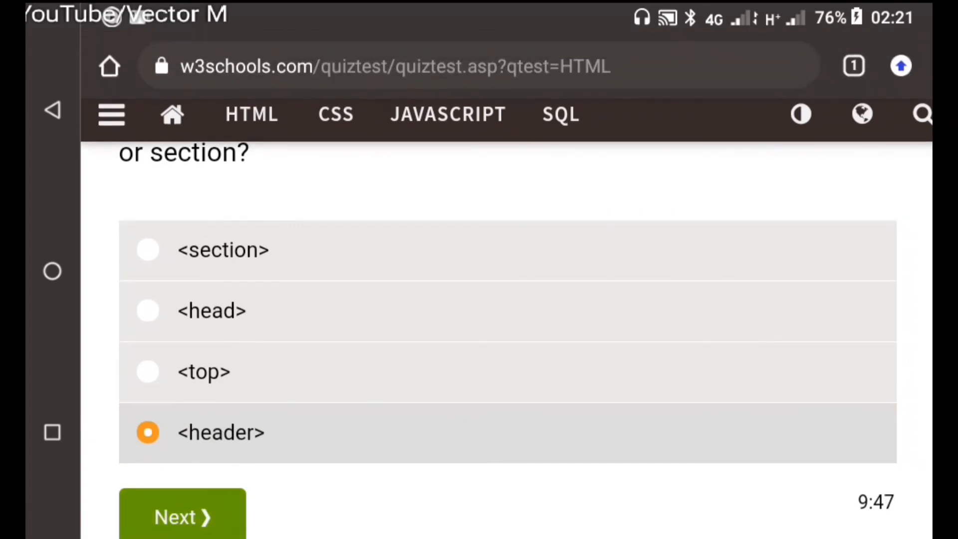
pyautogui.click(181, 516)
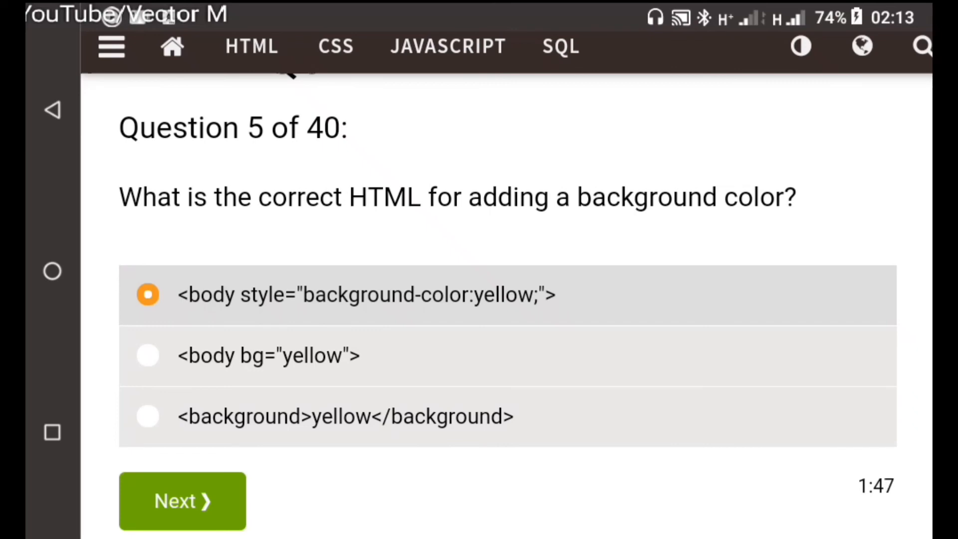
pyautogui.click(182, 500)
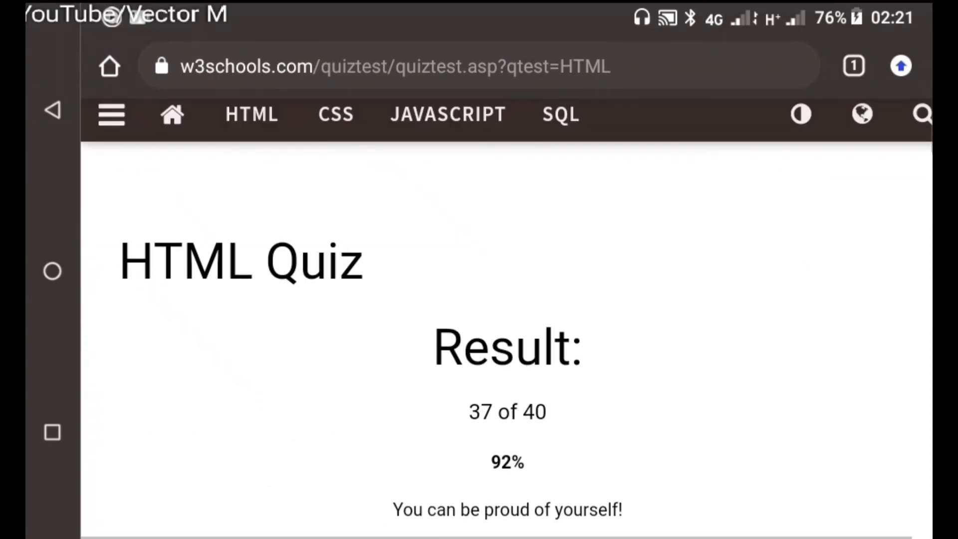
# Step: Scroll the result page to show the 92% score, time spent 9:50 and score-sharing icons
pyautogui.scroll(3)
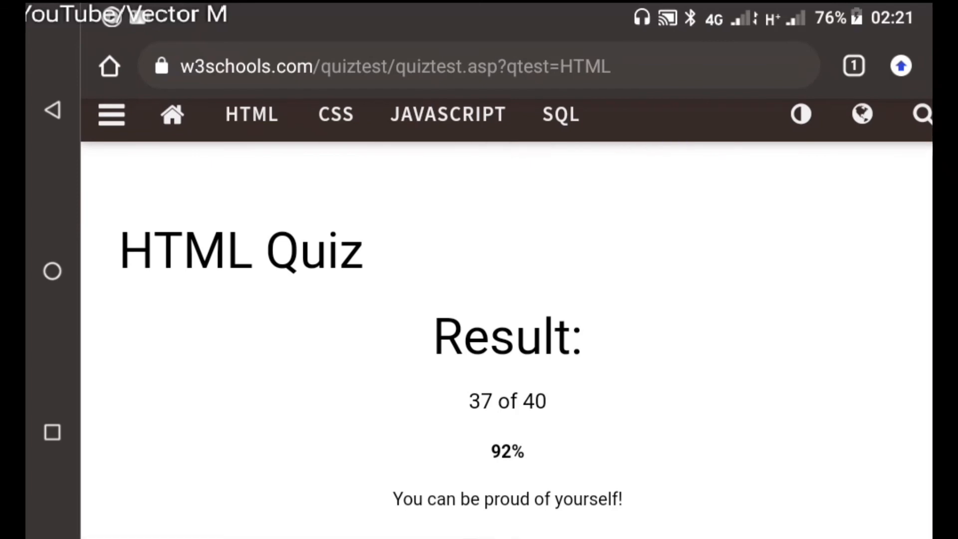
pyautogui.scroll(-3)
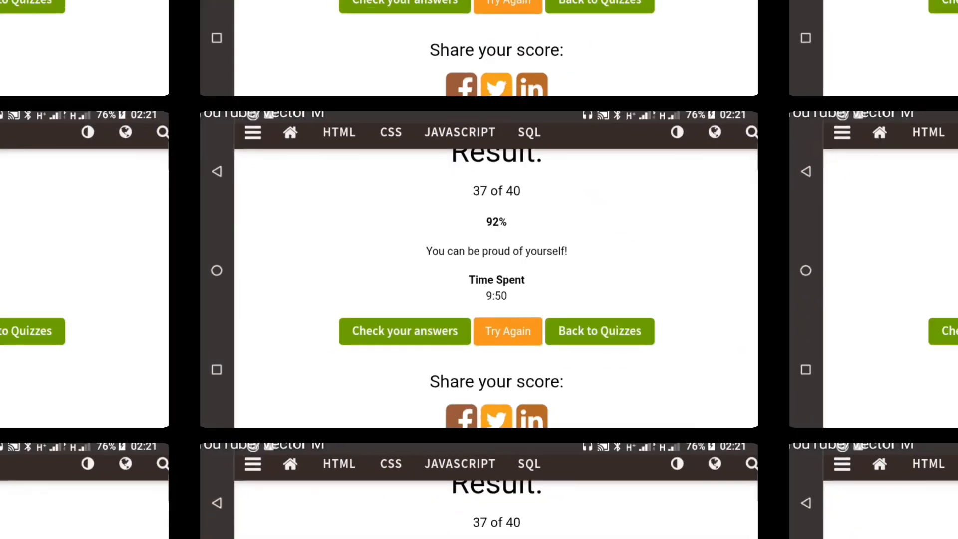
# Step: Review the submitted answers via Check your answers, scrolling through the first marked questions
pyautogui.click(403, 332)
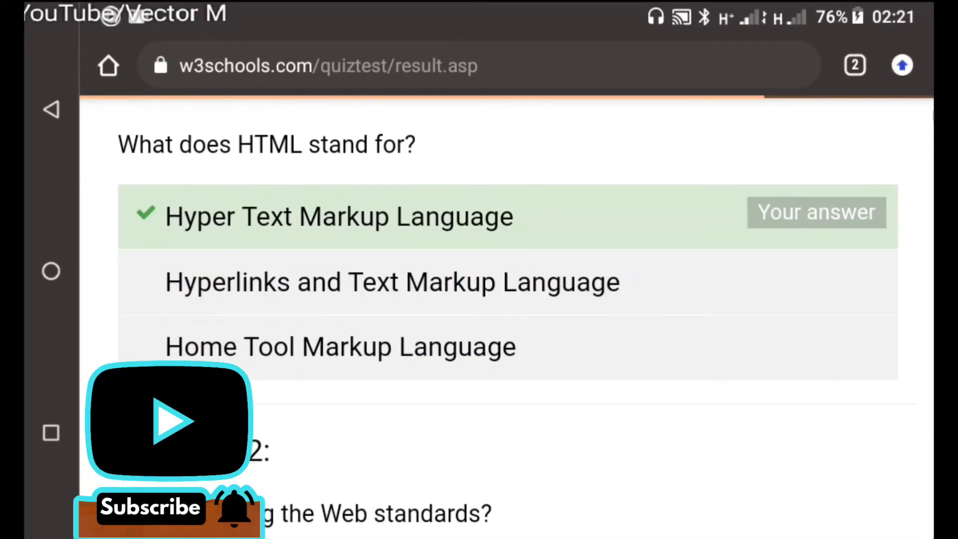
pyautogui.scroll(-3)
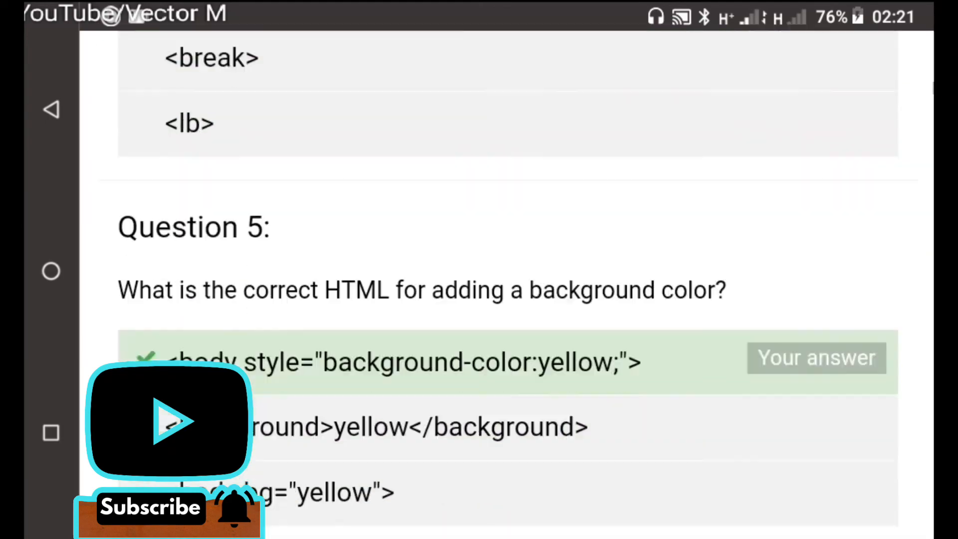
pyautogui.scroll(-3)
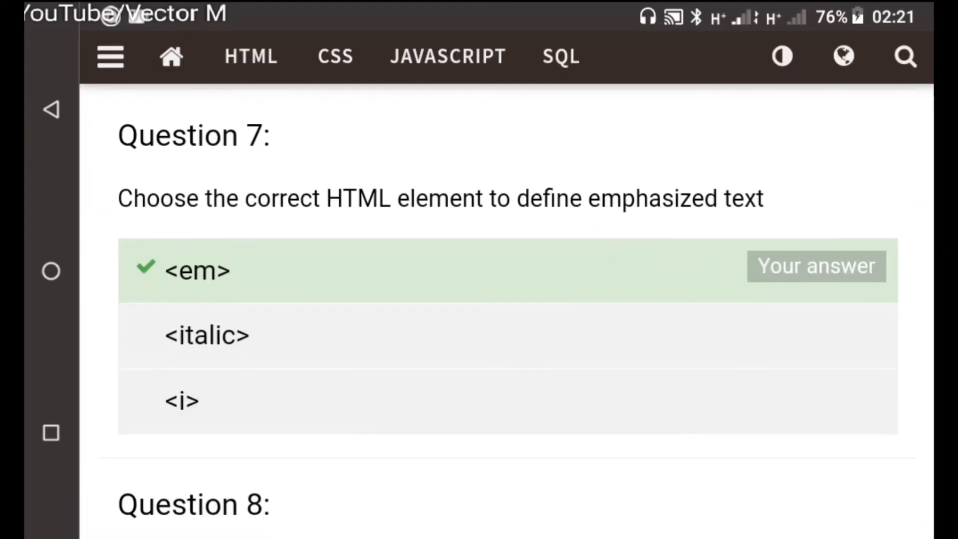
pyautogui.scroll(-3)
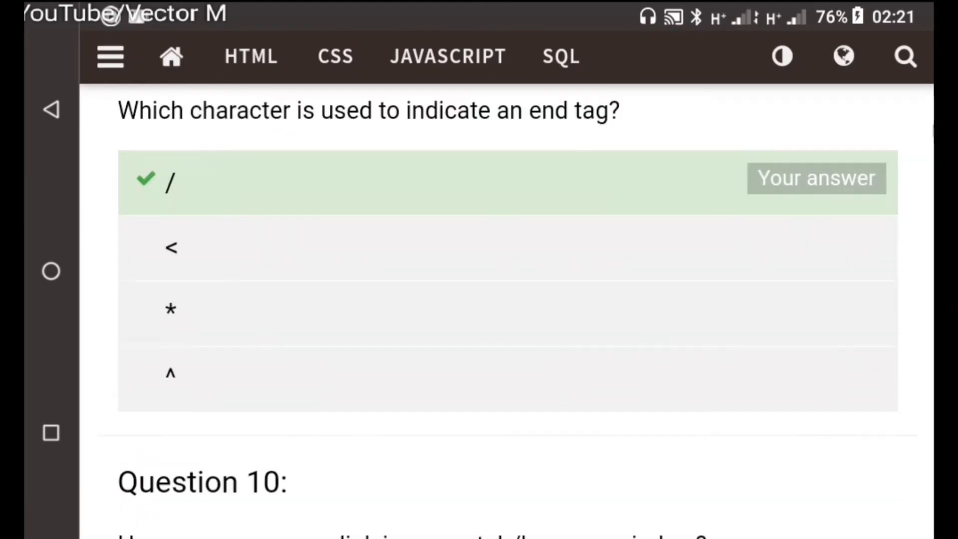
pyautogui.scroll(-3)
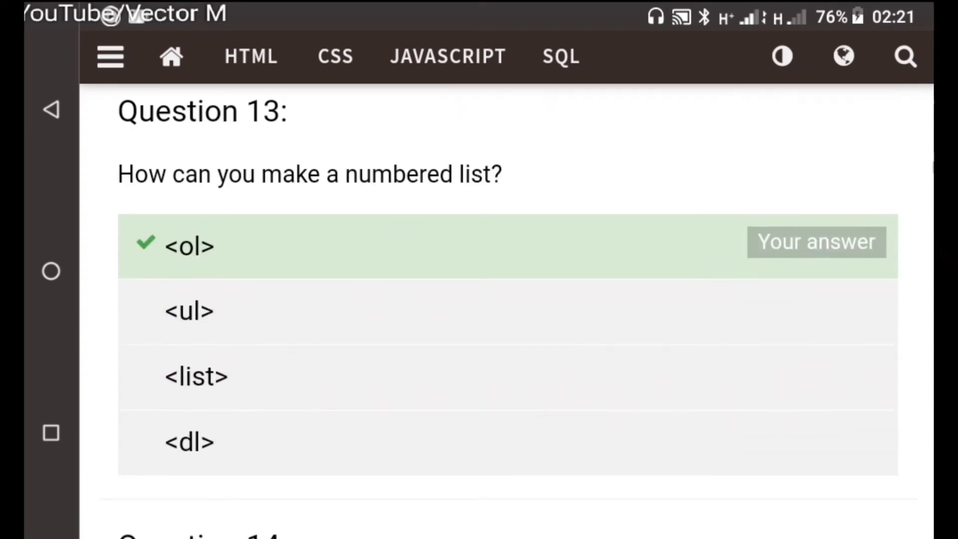
# Step: Scroll on through the review, seeing question 15's checkbox answer marked wrong
pyautogui.scroll(-3)
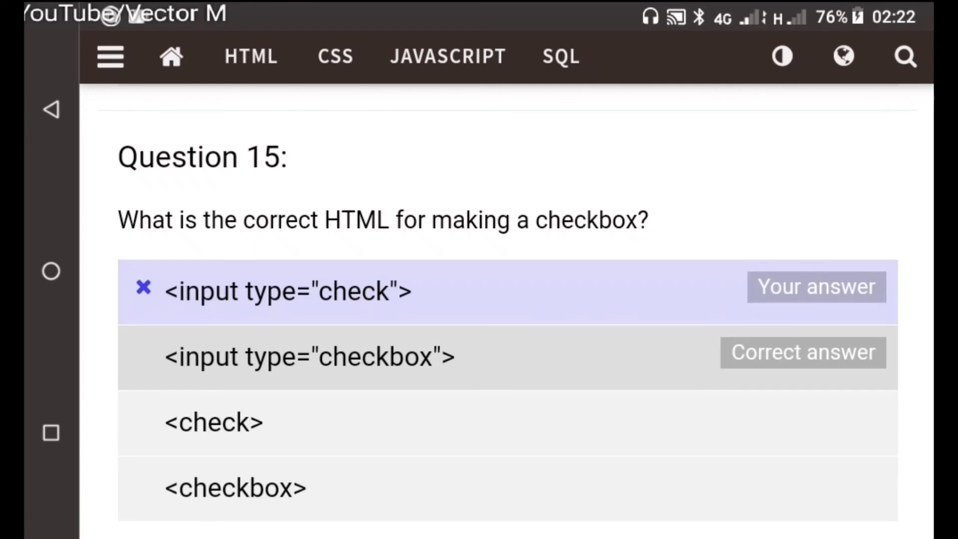
pyautogui.scroll(-3)
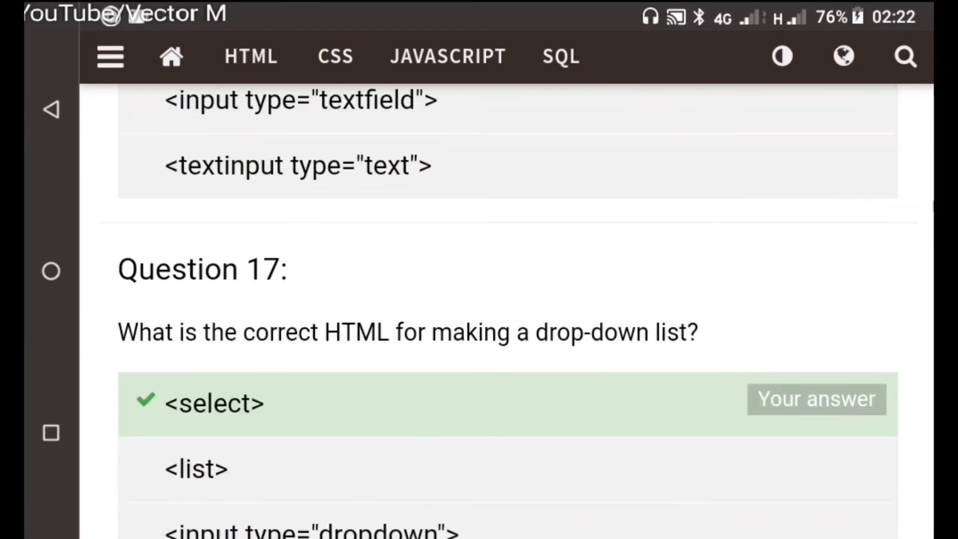
pyautogui.scroll(-3)
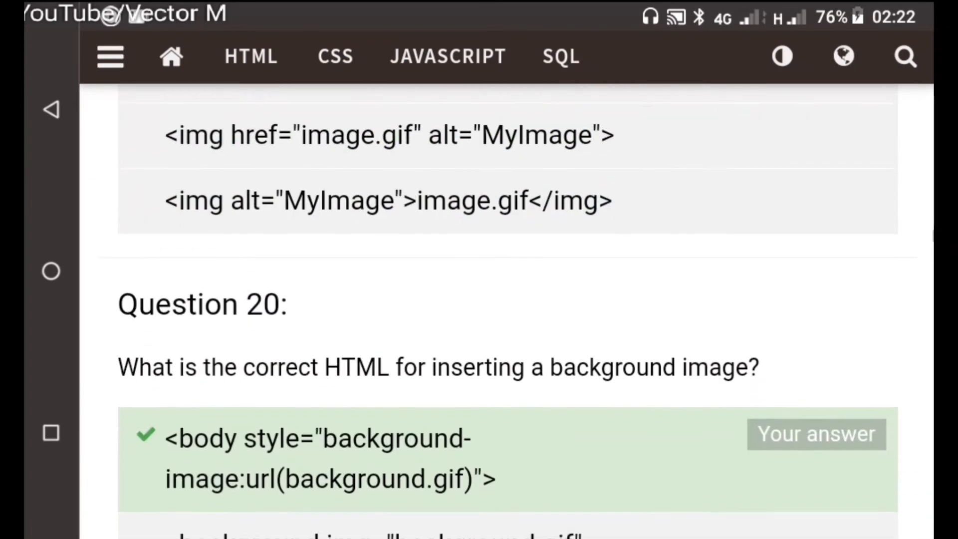
pyautogui.scroll(-3)
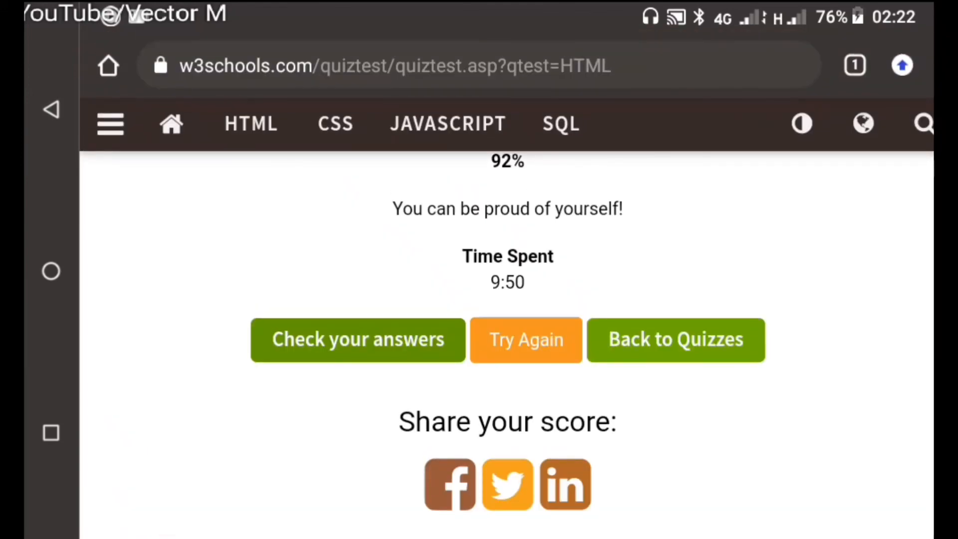
# Step: Share the score to Facebook with a caption reading "ACED THE"
pyautogui.click(450, 484)
pyautogui.write('ACED')
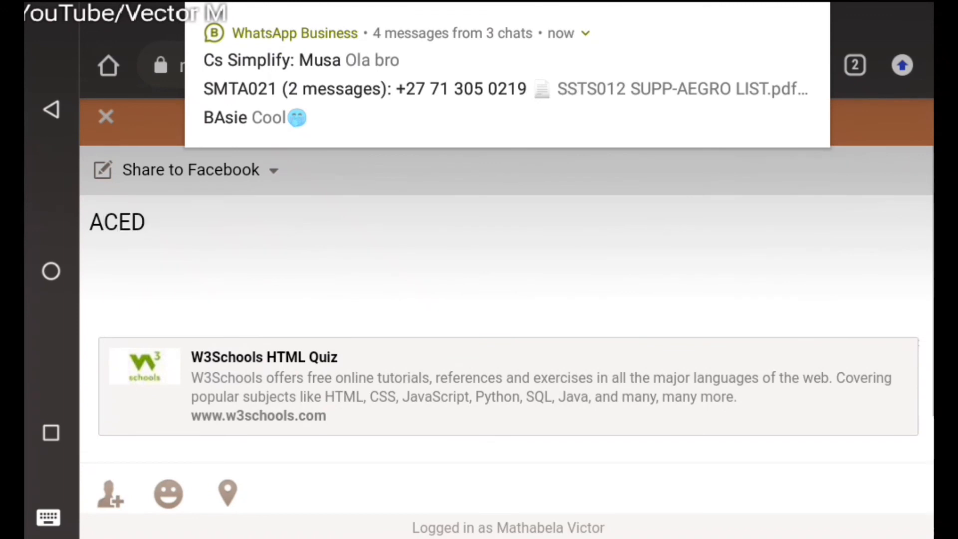
pyautogui.write('THE')
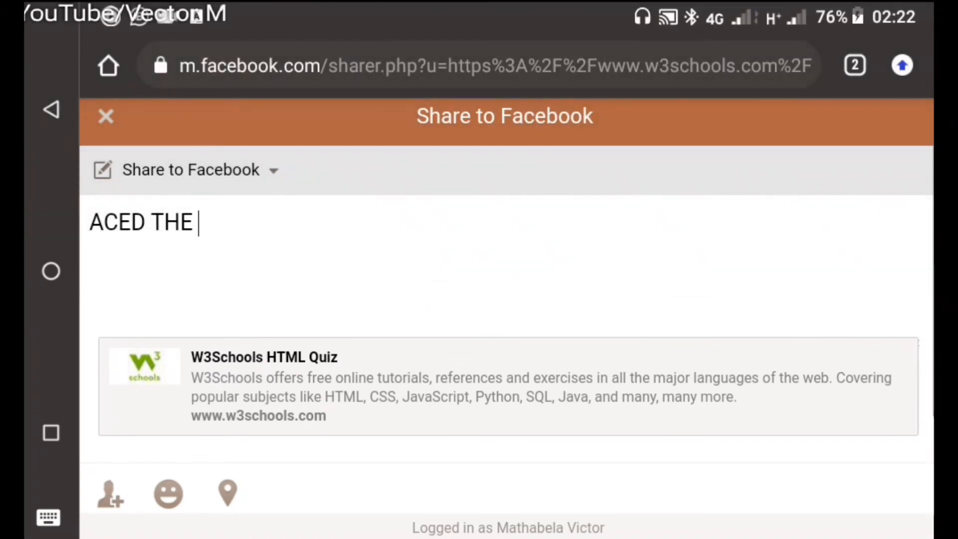